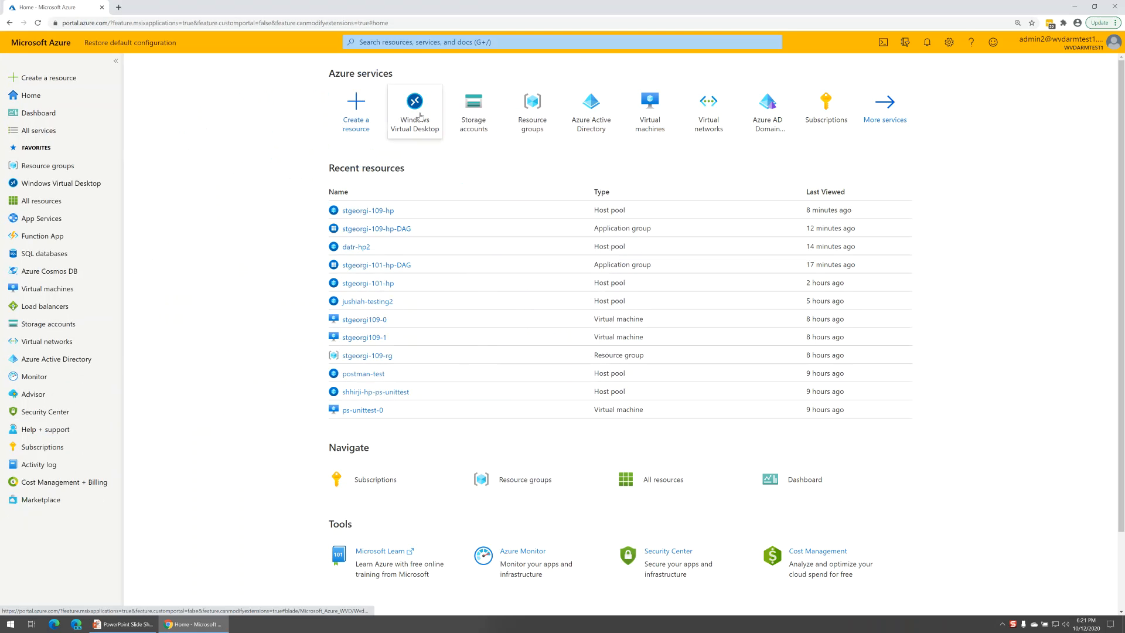
From Windows Virtual Desktop, filter host pools by 'stge' and open stgeorgi-109-hp
left_click(414, 111)
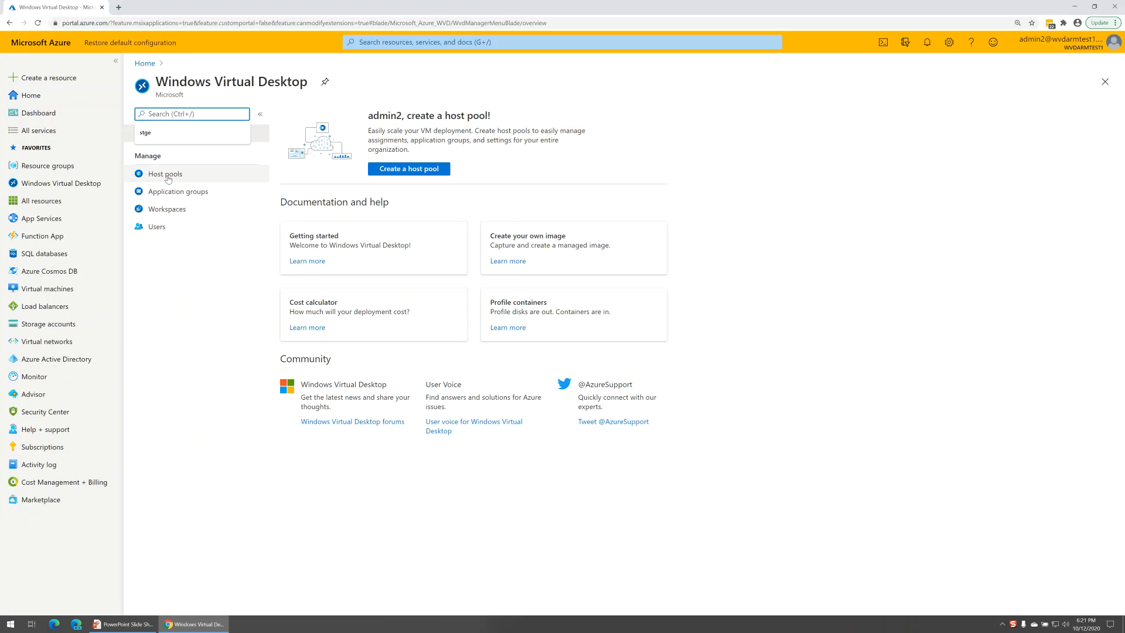
left_click(166, 173)
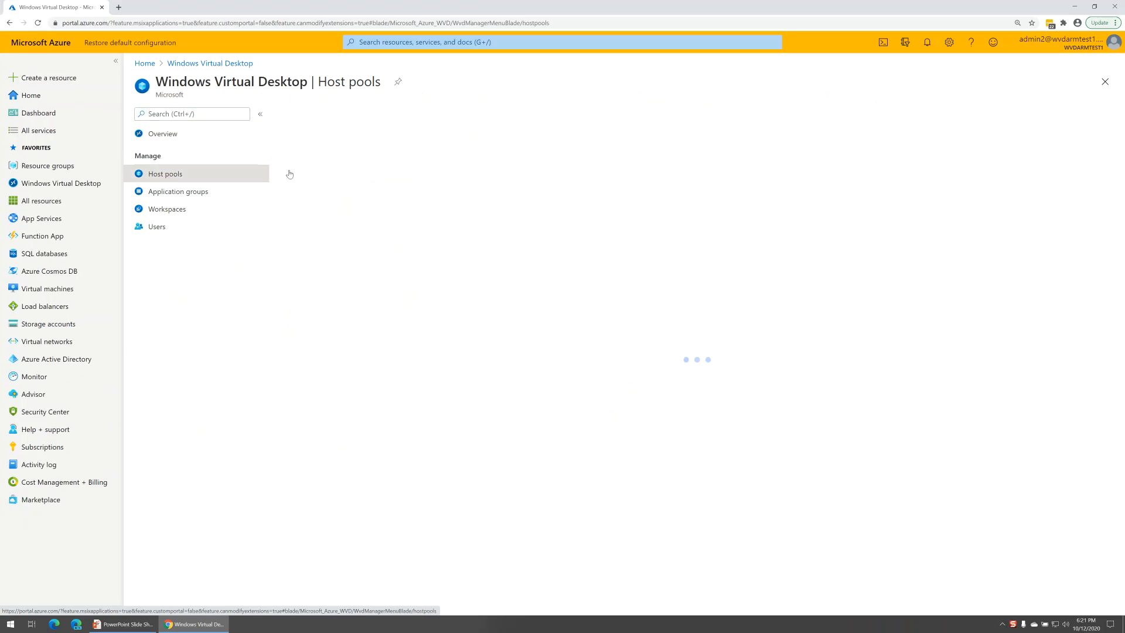
left_click(165, 174)
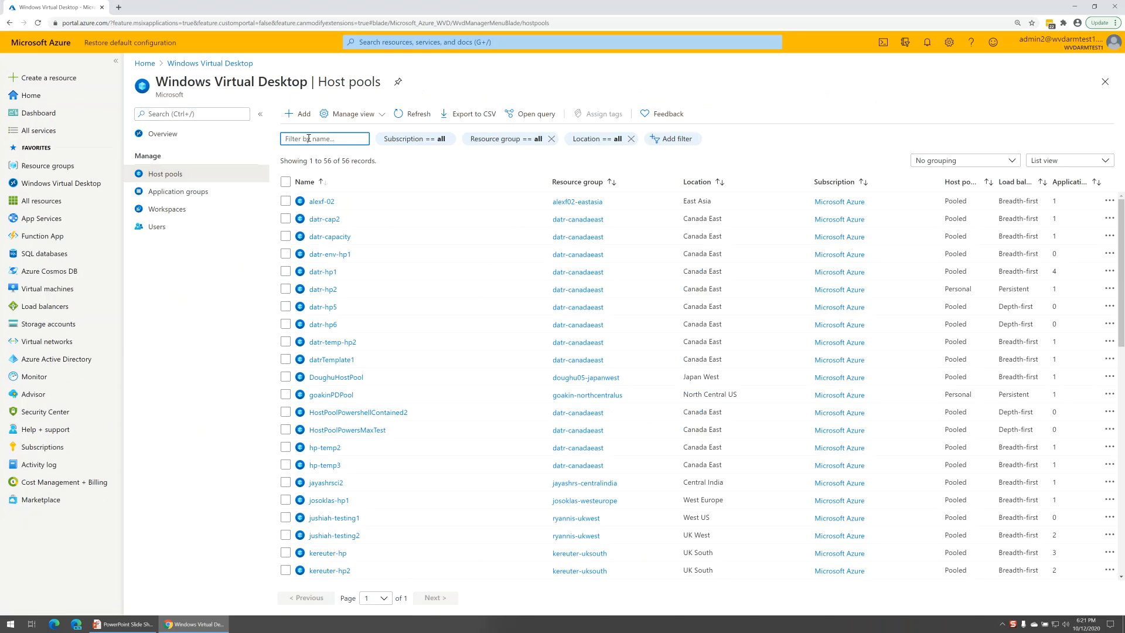
type("stge")
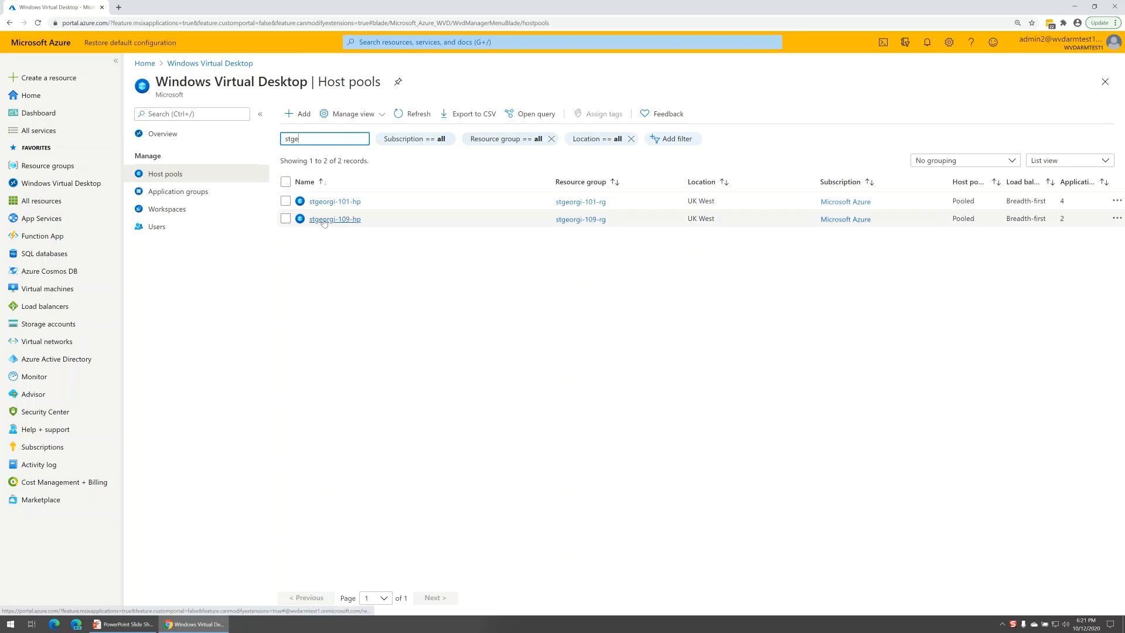
left_click(334, 219)
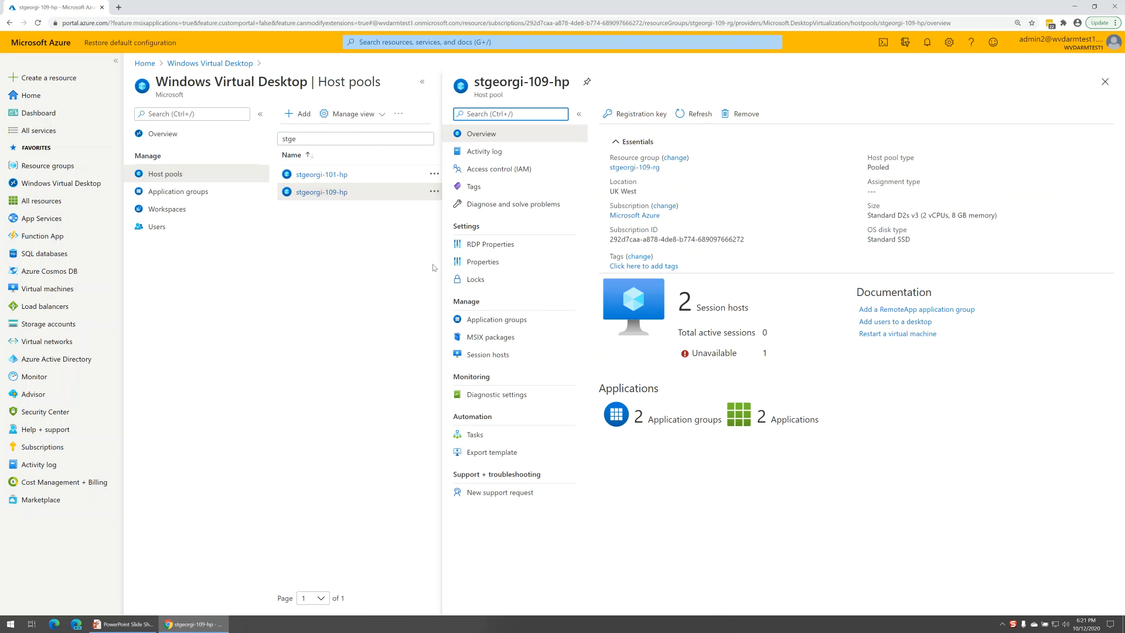
mouse_move(496, 318)
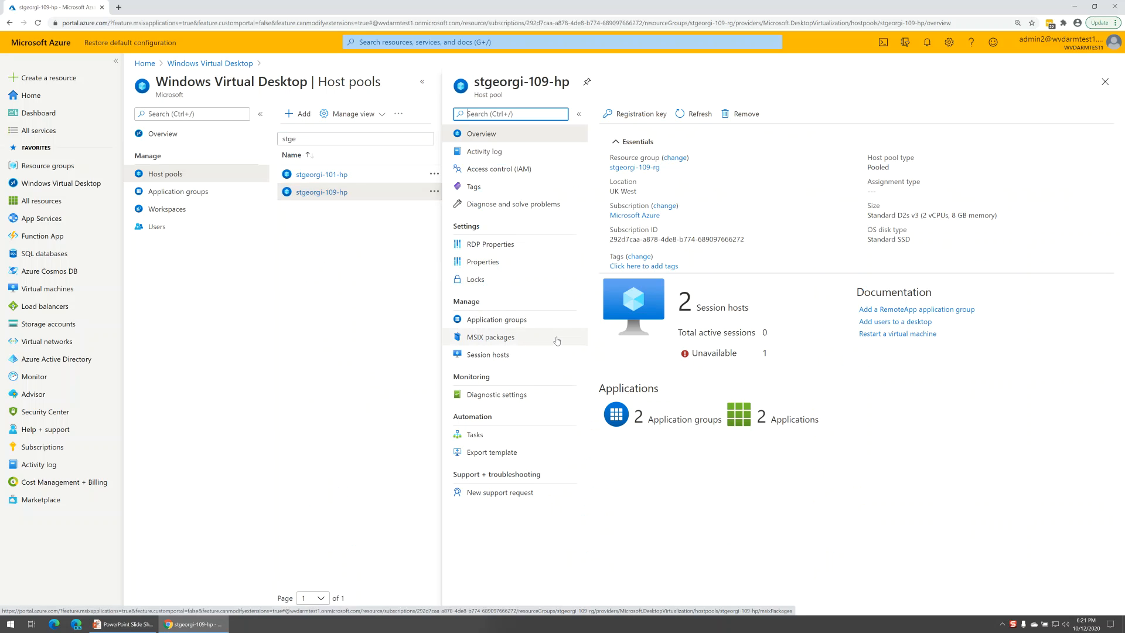
mouse_move(495, 343)
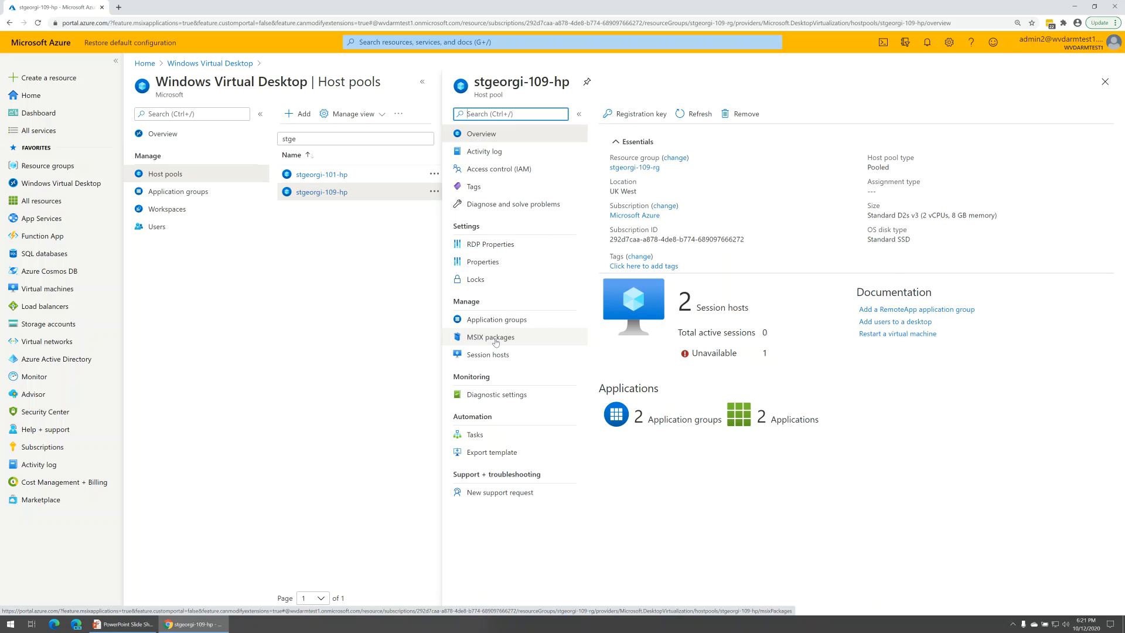
Show the MSIX packages of stgeorgi-109-hp and bring the Remote Desktop session to full screen
left_click(489, 336)
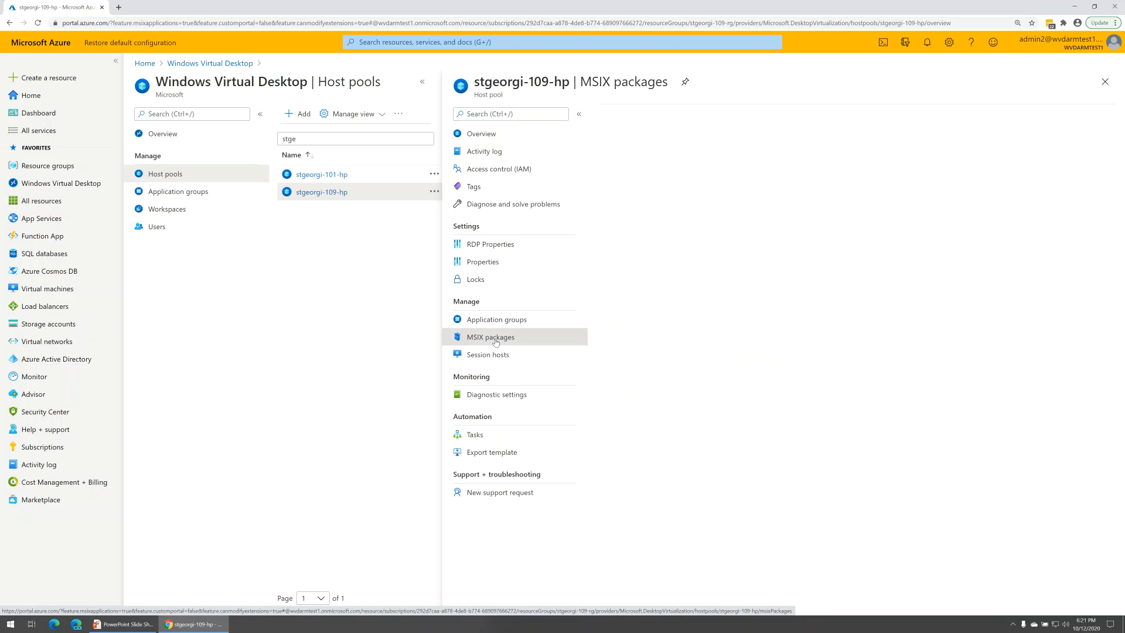
left_click(490, 337)
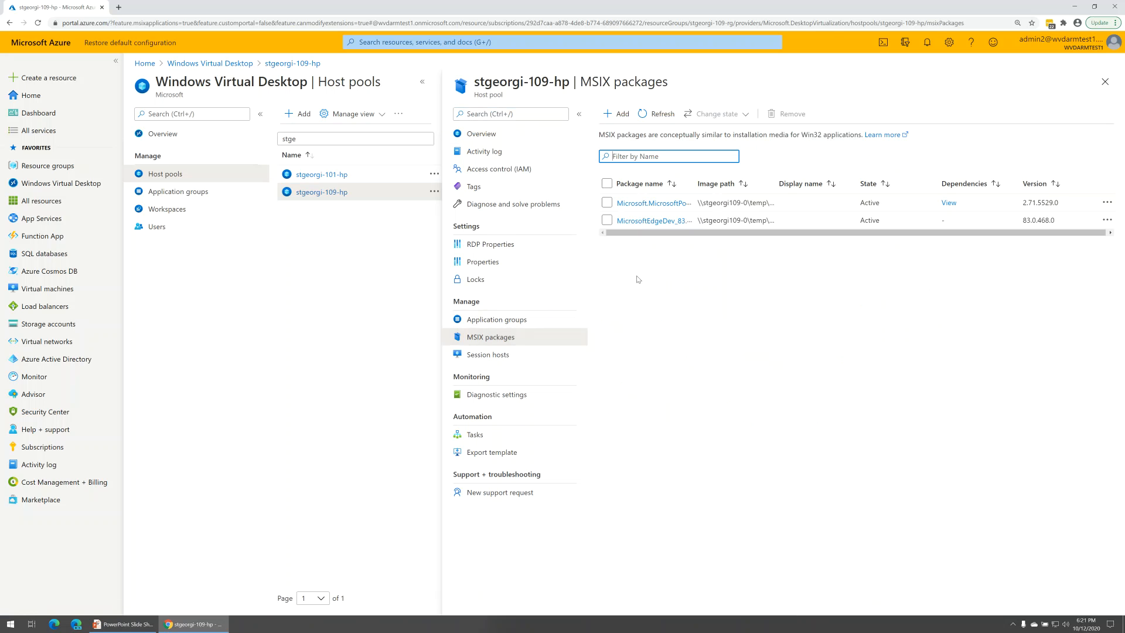
mouse_move(643, 224)
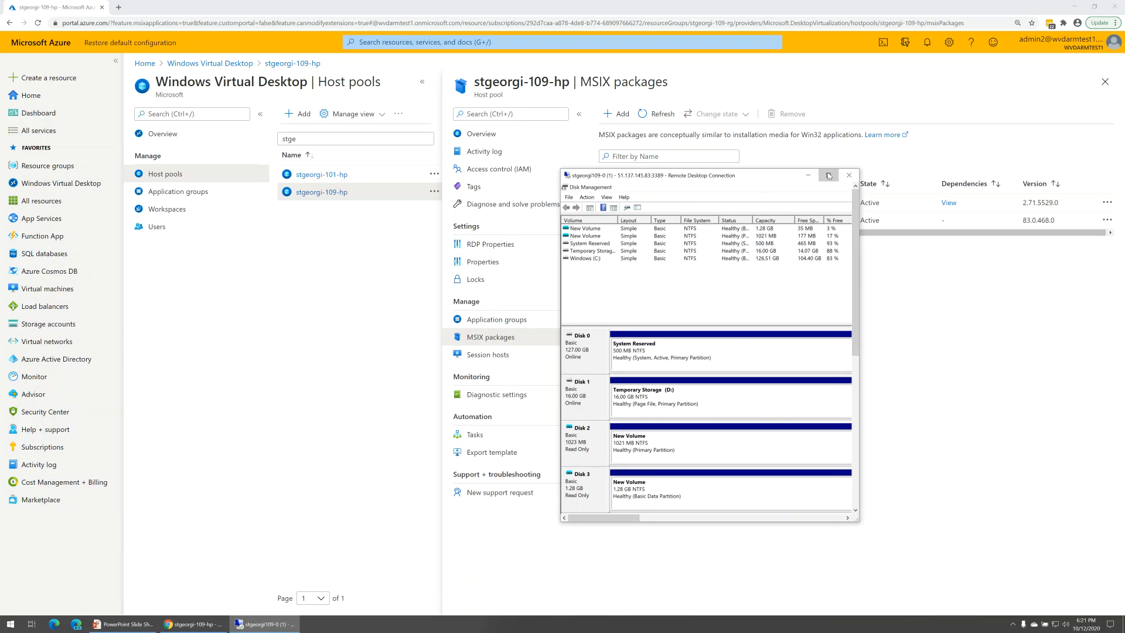
left_click(828, 175)
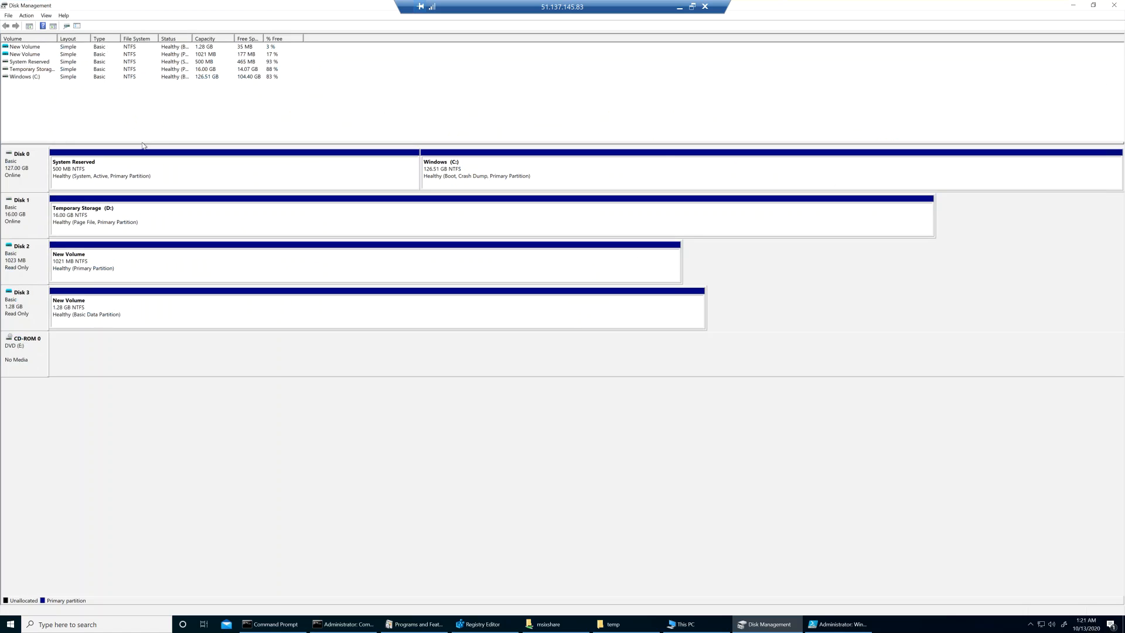
mouse_move(653, 51)
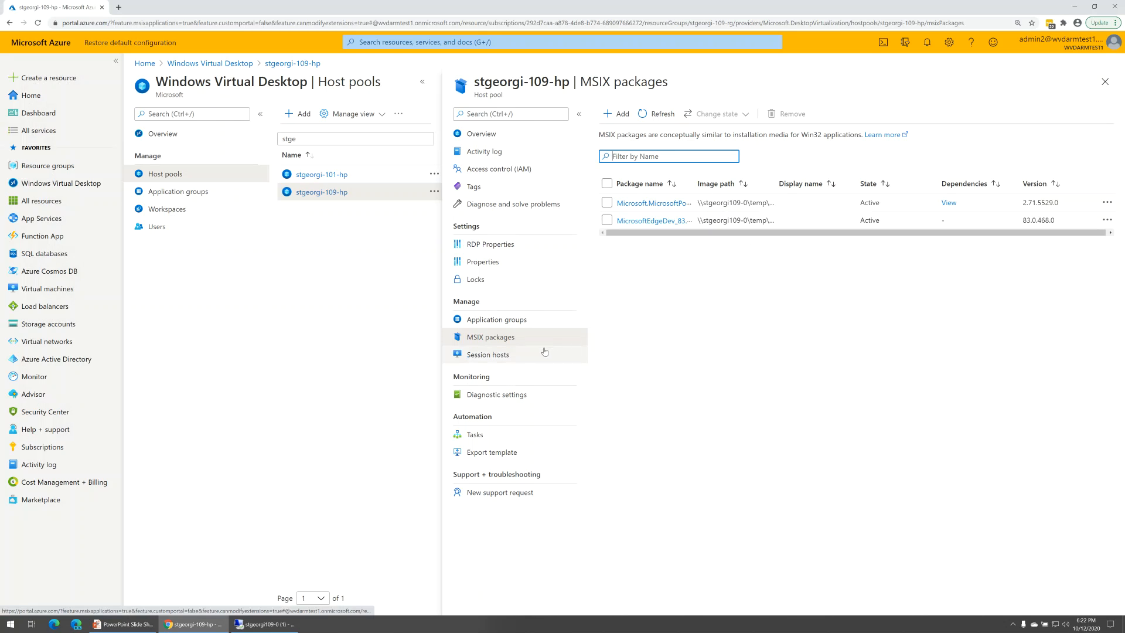
left_click(488, 353)
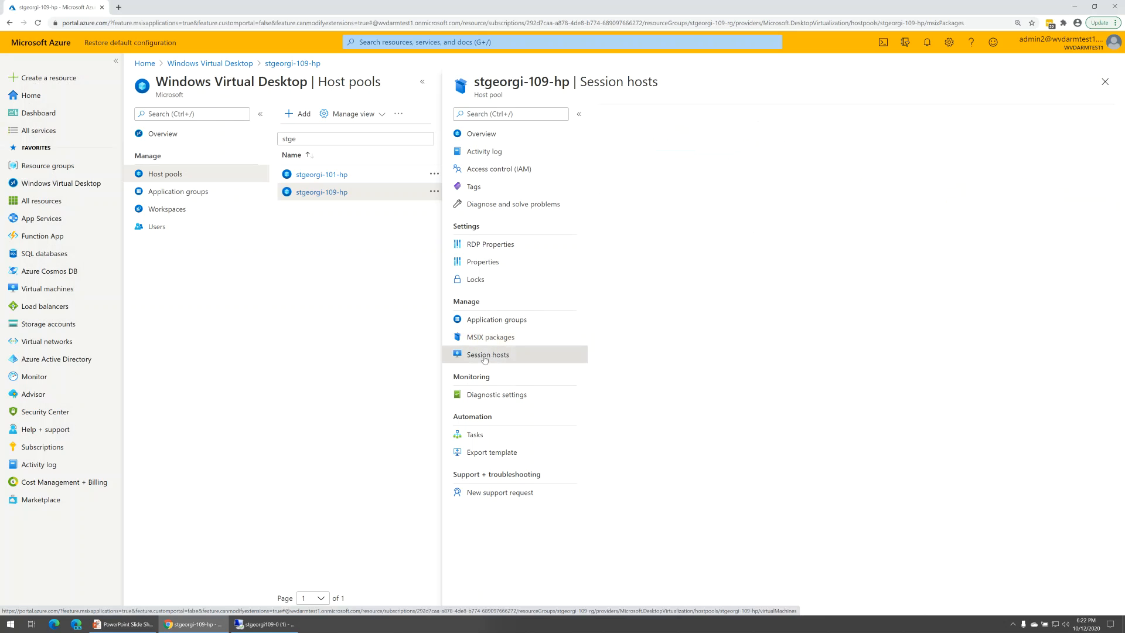
left_click(487, 354)
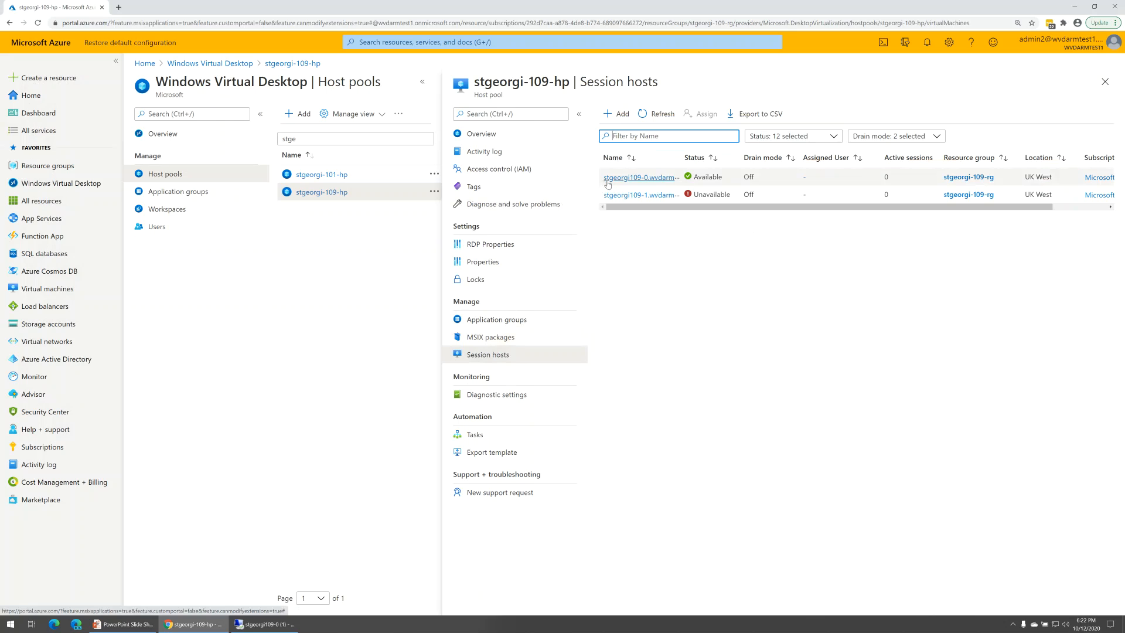
mouse_move(631, 186)
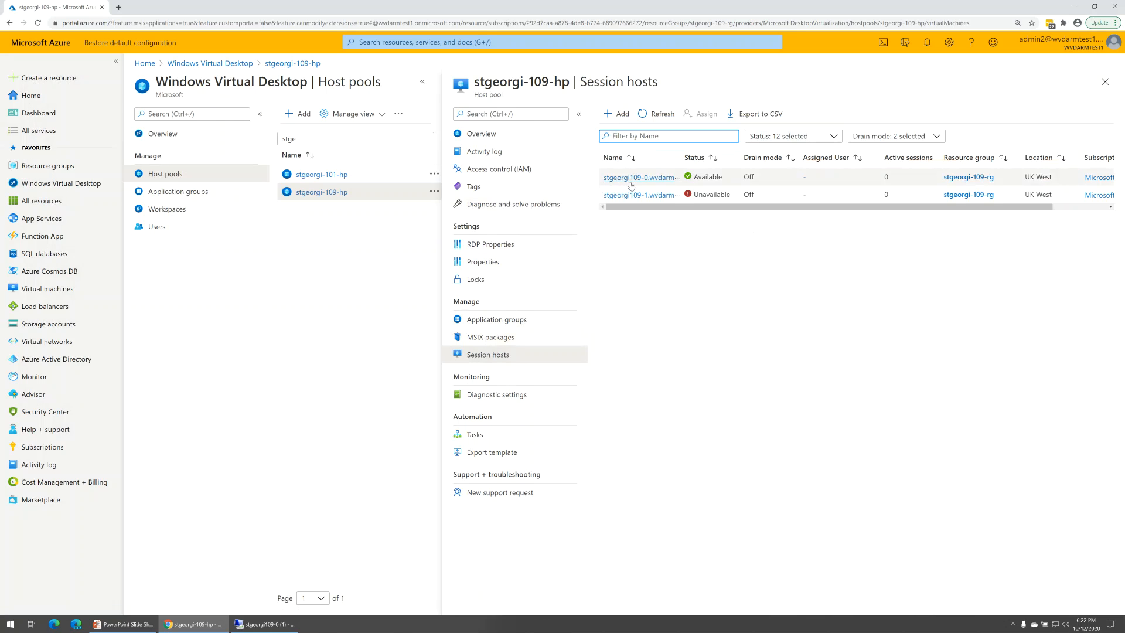
mouse_move(645, 186)
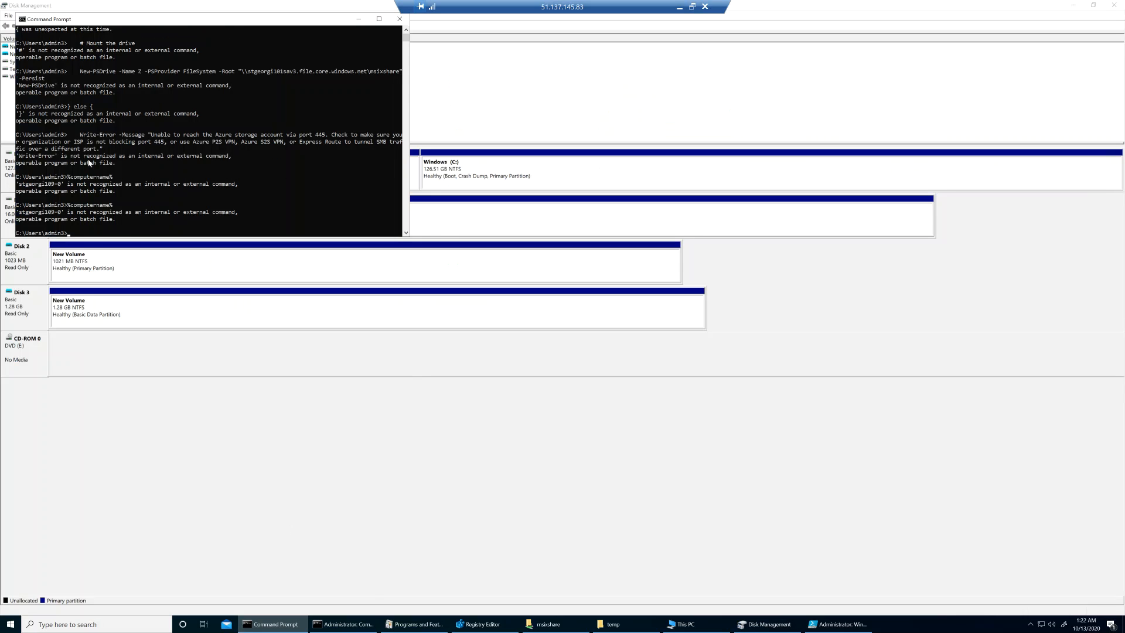
mouse_move(49, 216)
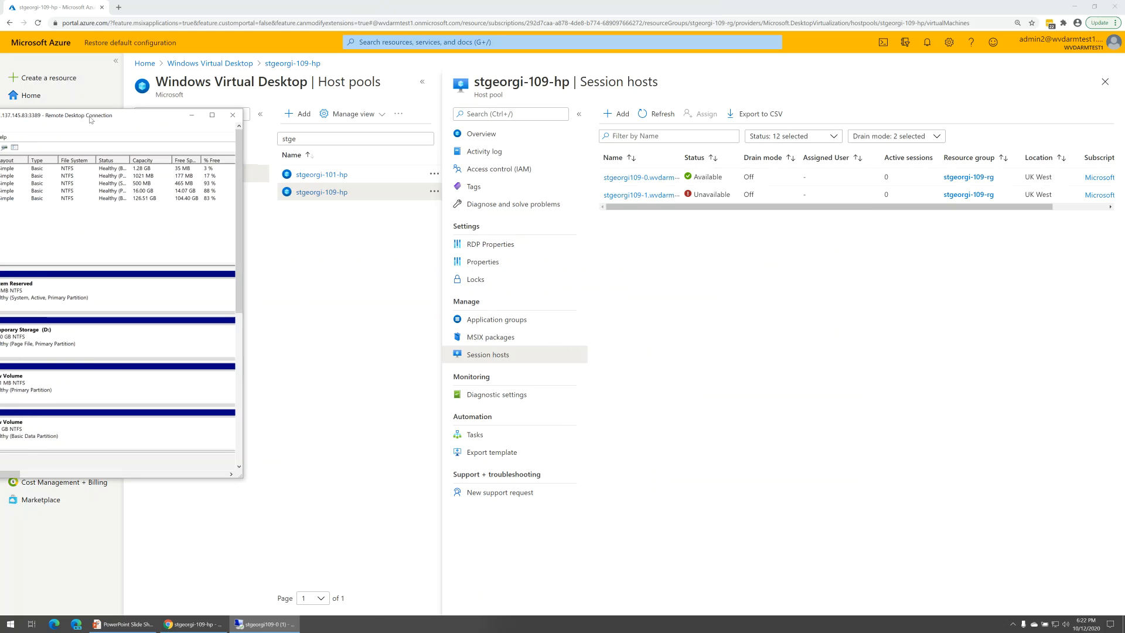
left_click(490, 336)
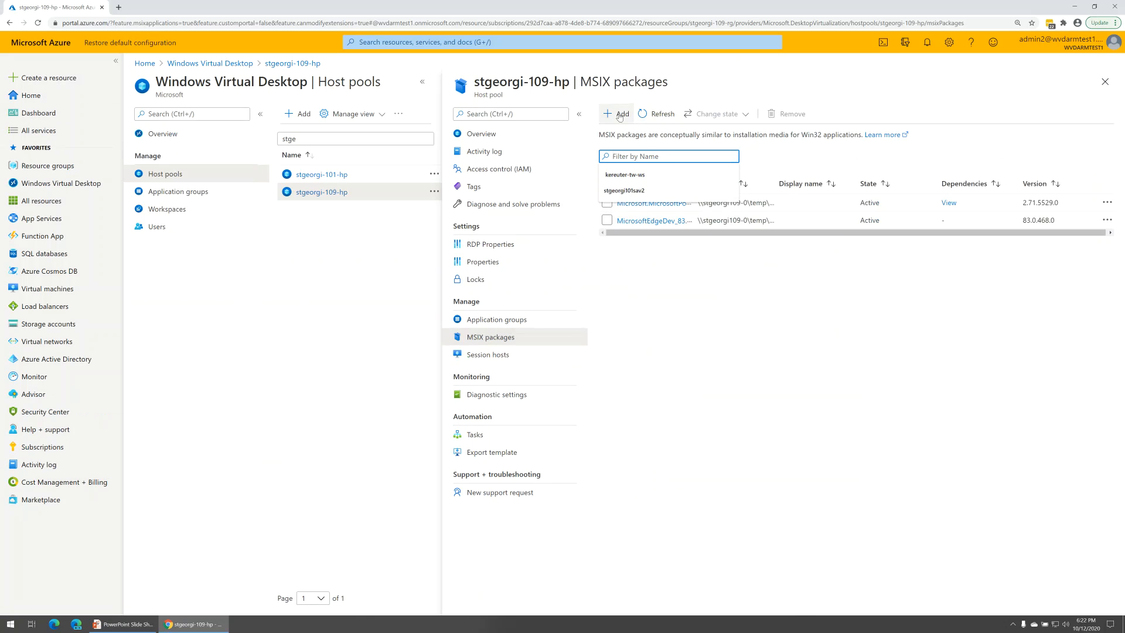
Start a new MSIX package from \\stgeorgi-109-0\temp\VSC\vsc_FromRuke.vhdx with VSCodeUserSetup, On-demand and Active
left_click(619, 114)
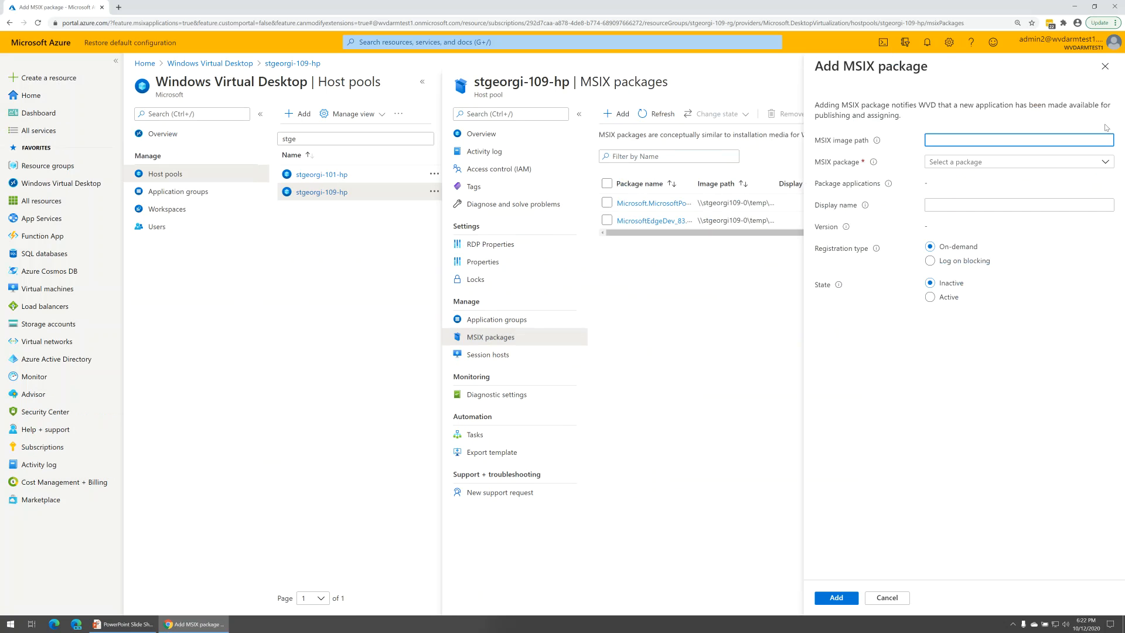
left_click(1017, 140)
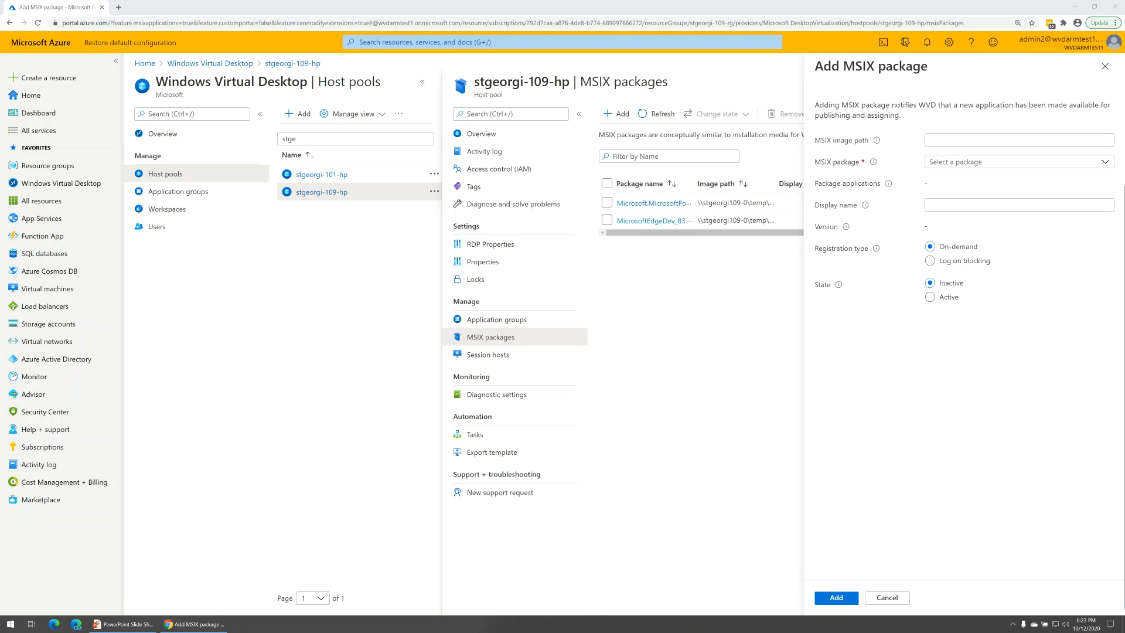
left_click(1016, 140)
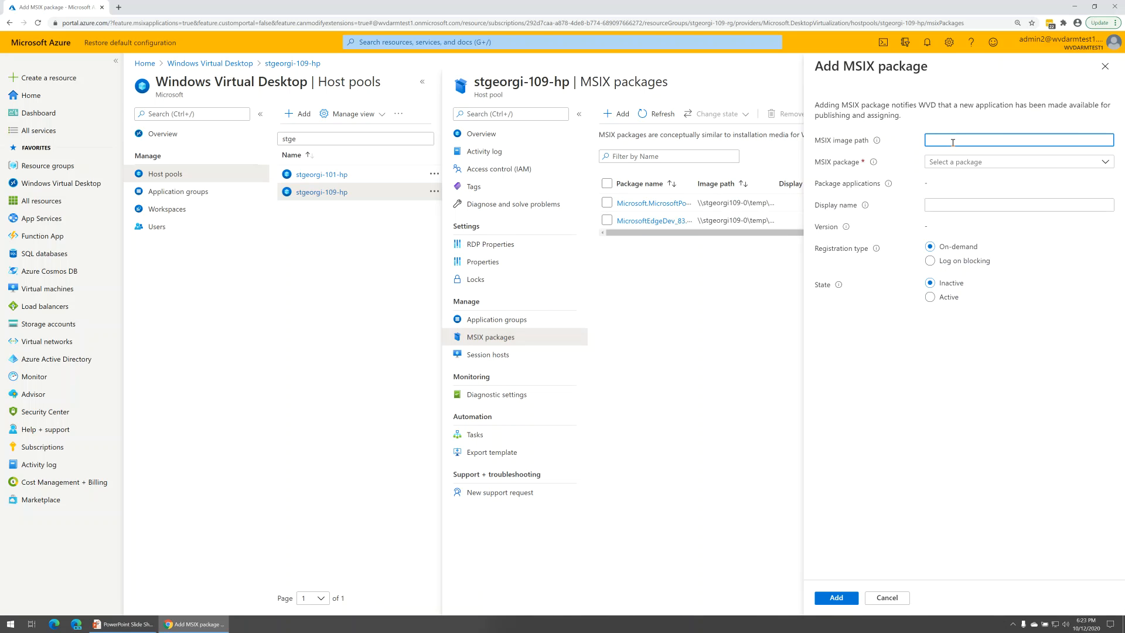
type("\\\\stgeorgi-109-0\\temp\\VSC\\vsc_FromRuke.vhdx")
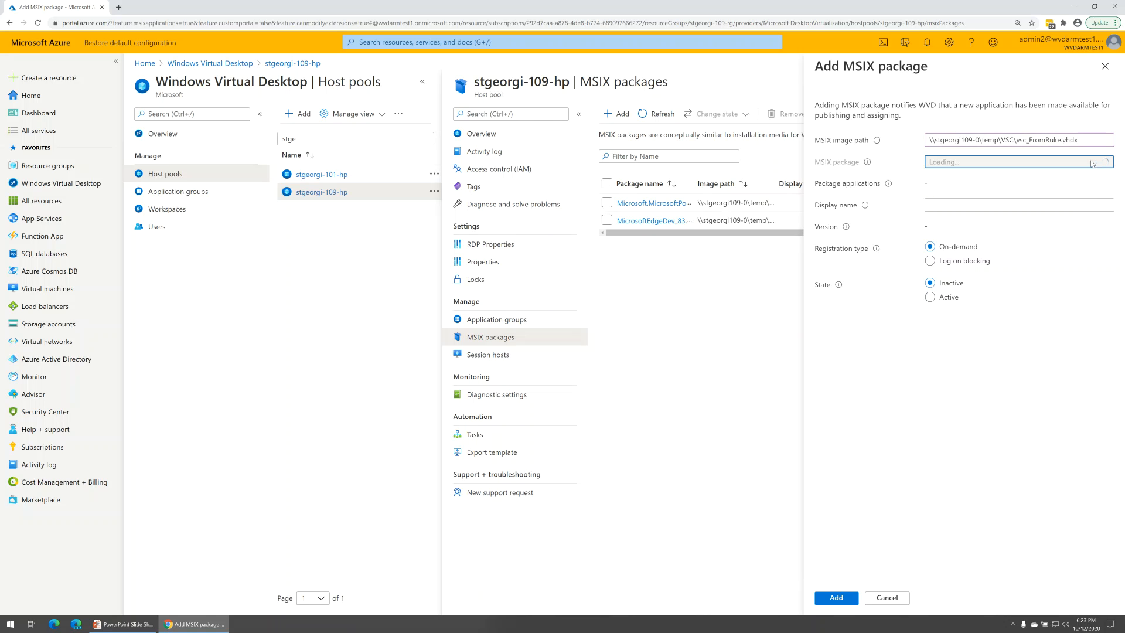
left_click(1014, 162)
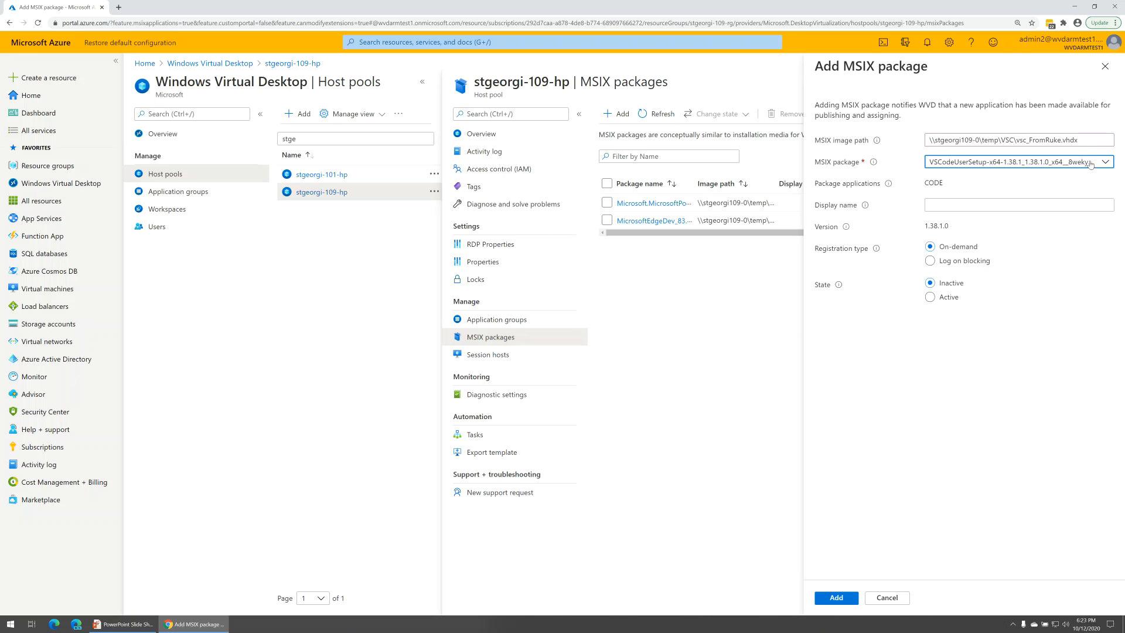
mouse_move(955, 279)
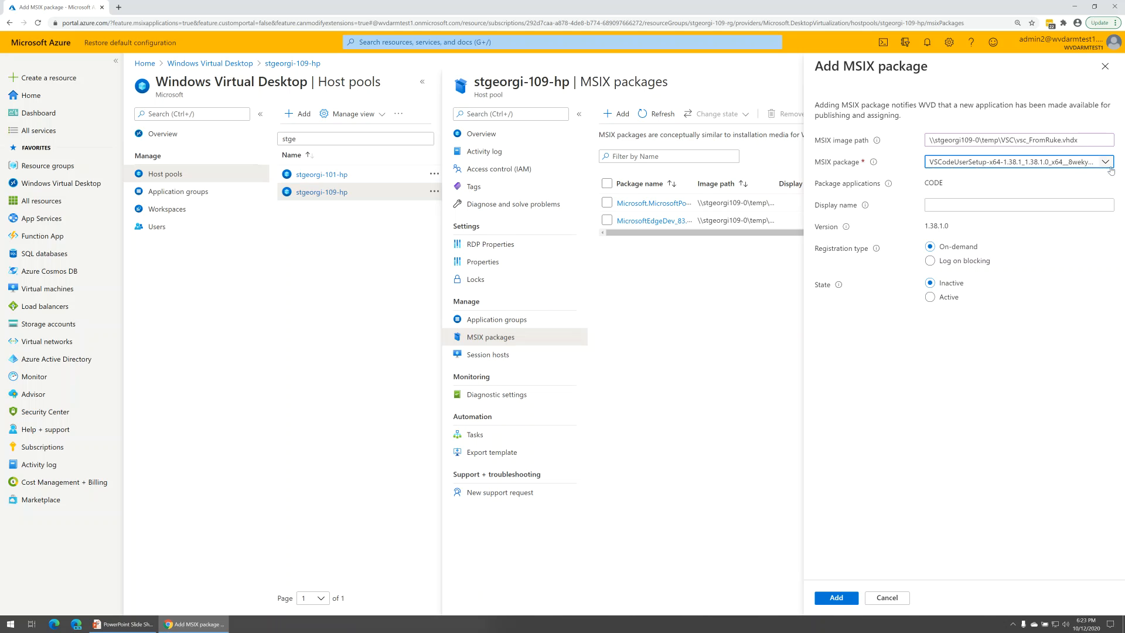
mouse_move(928, 348)
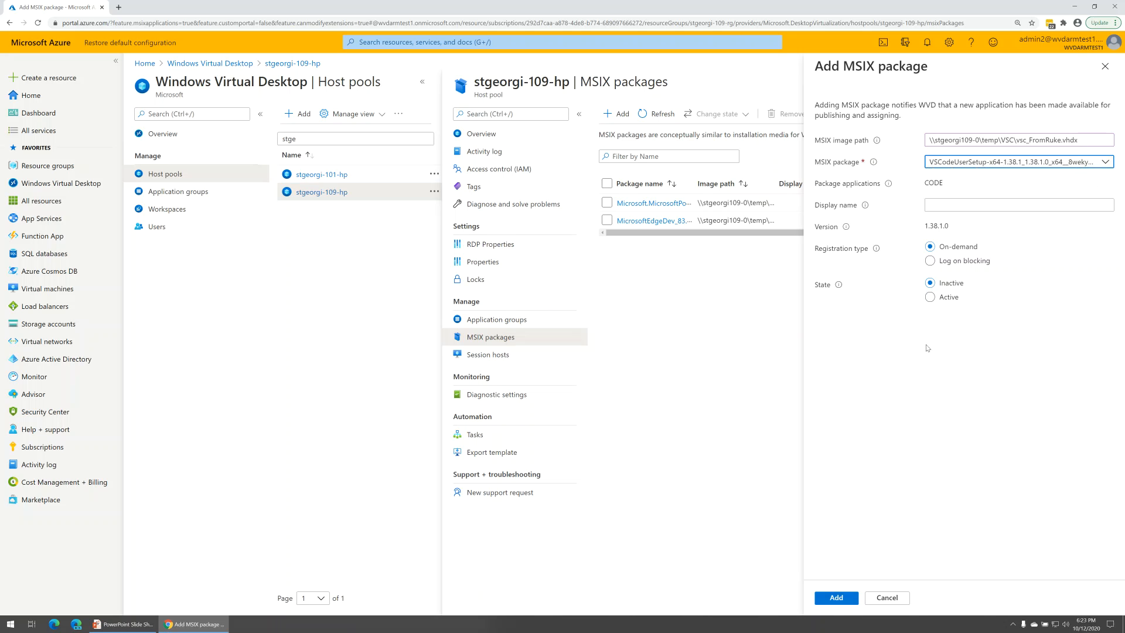
left_click(929, 296)
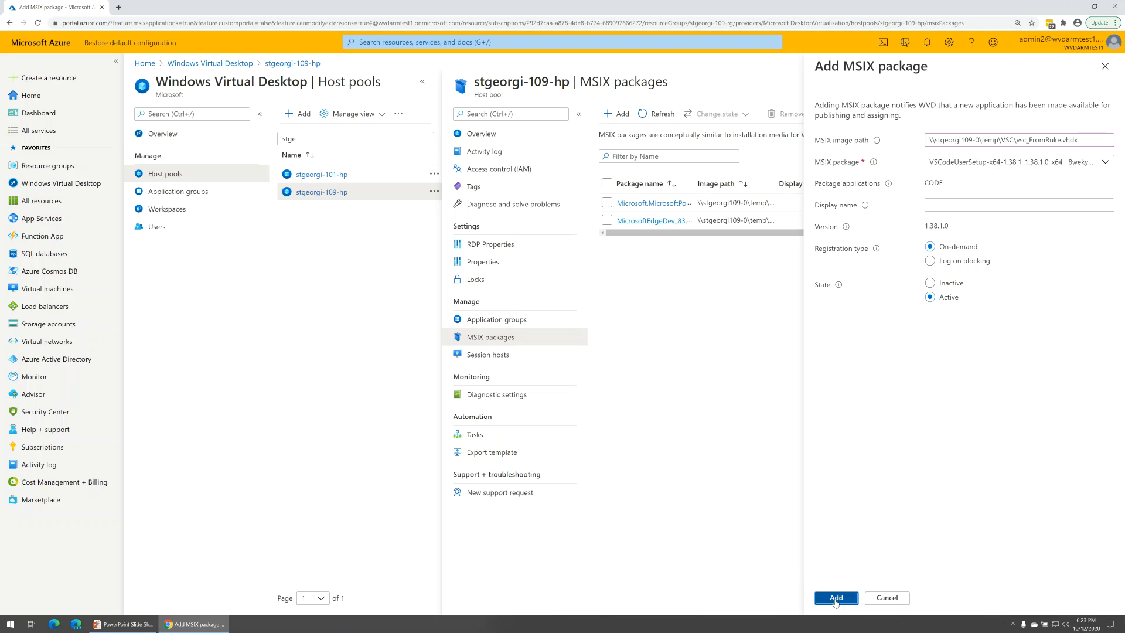
Add the VSCodeUserSetup MSIX package to the stgeorgi-109-hp host pool
left_click(836, 597)
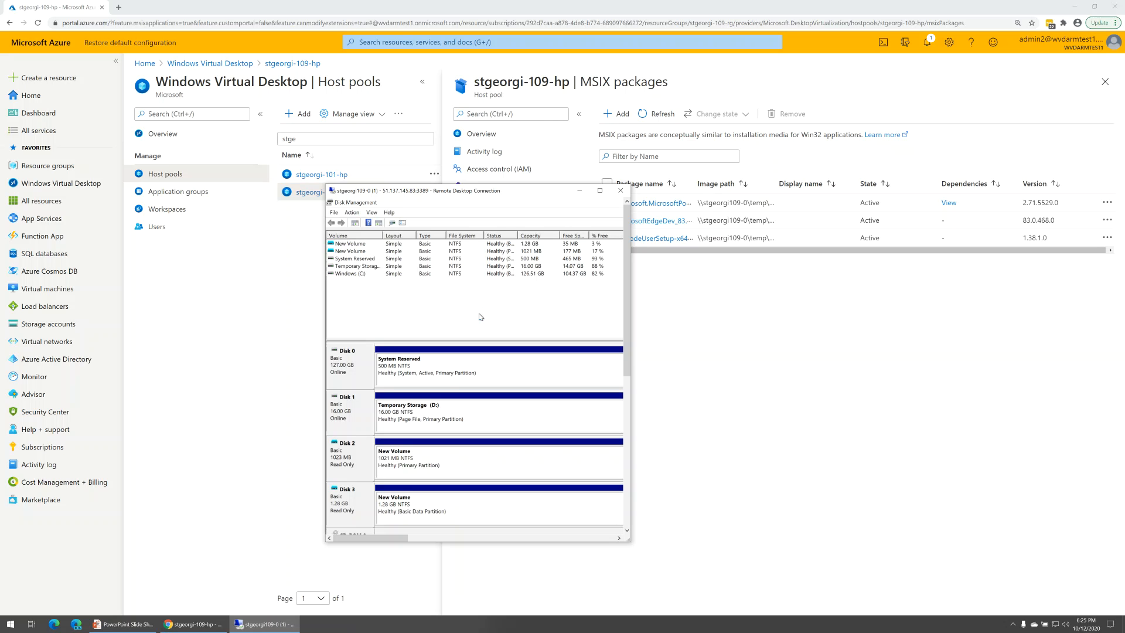
mouse_move(481, 317)
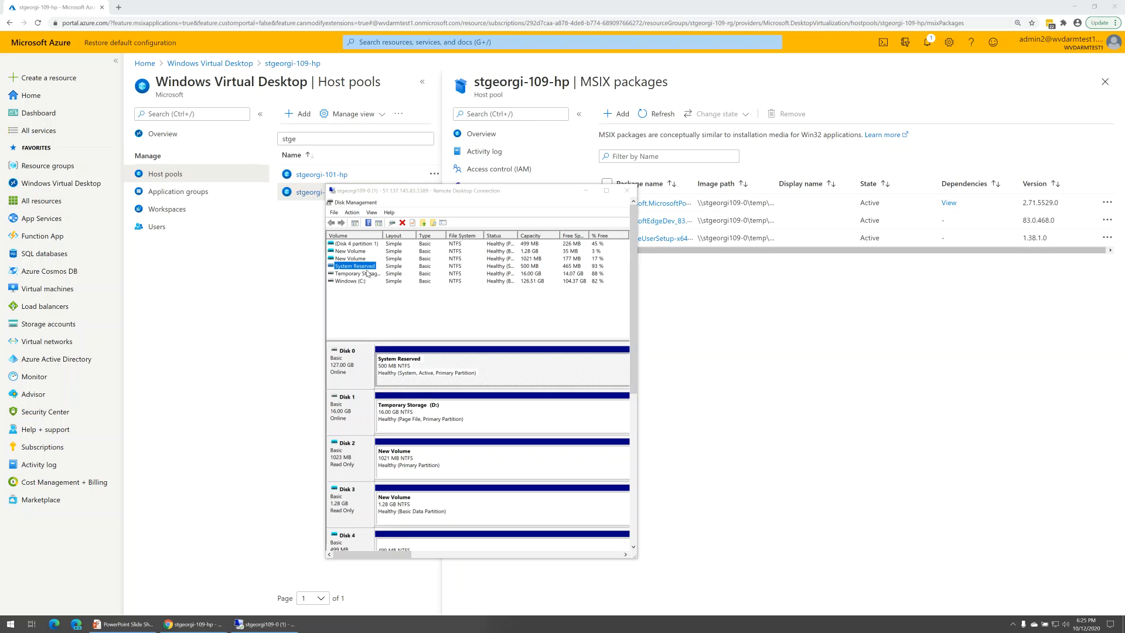
mouse_move(399, 307)
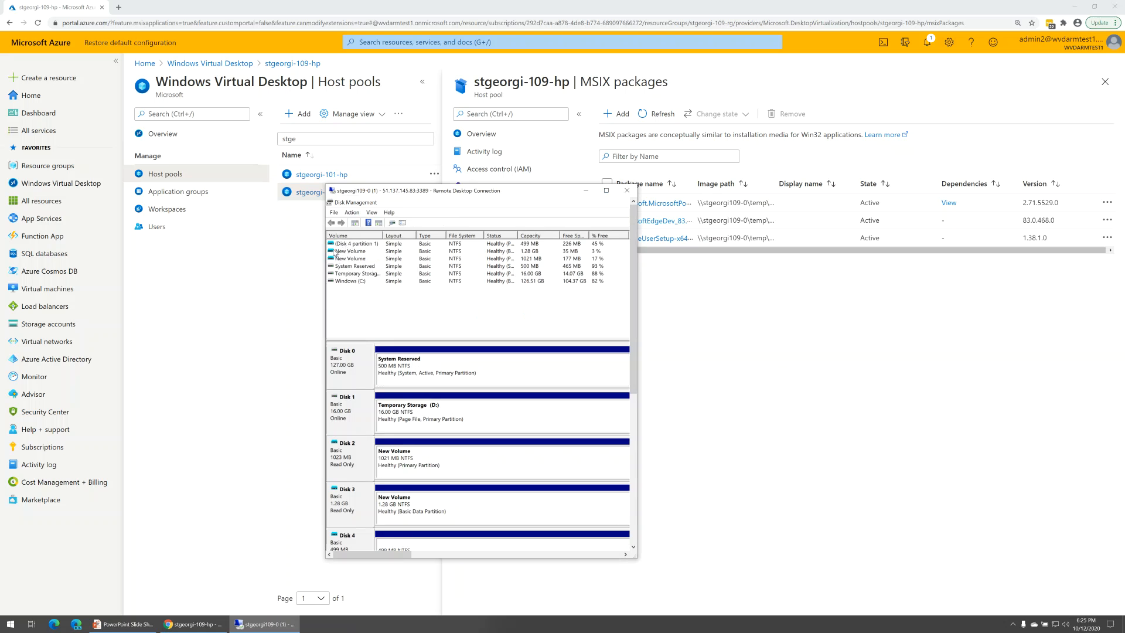
mouse_move(371, 253)
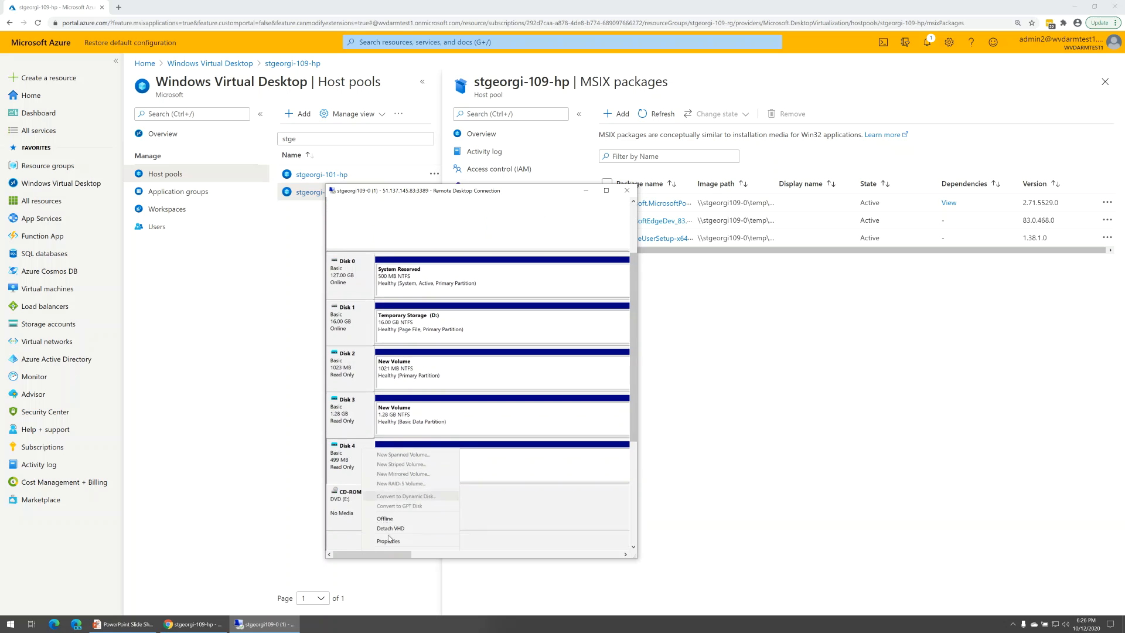
mouse_move(390, 529)
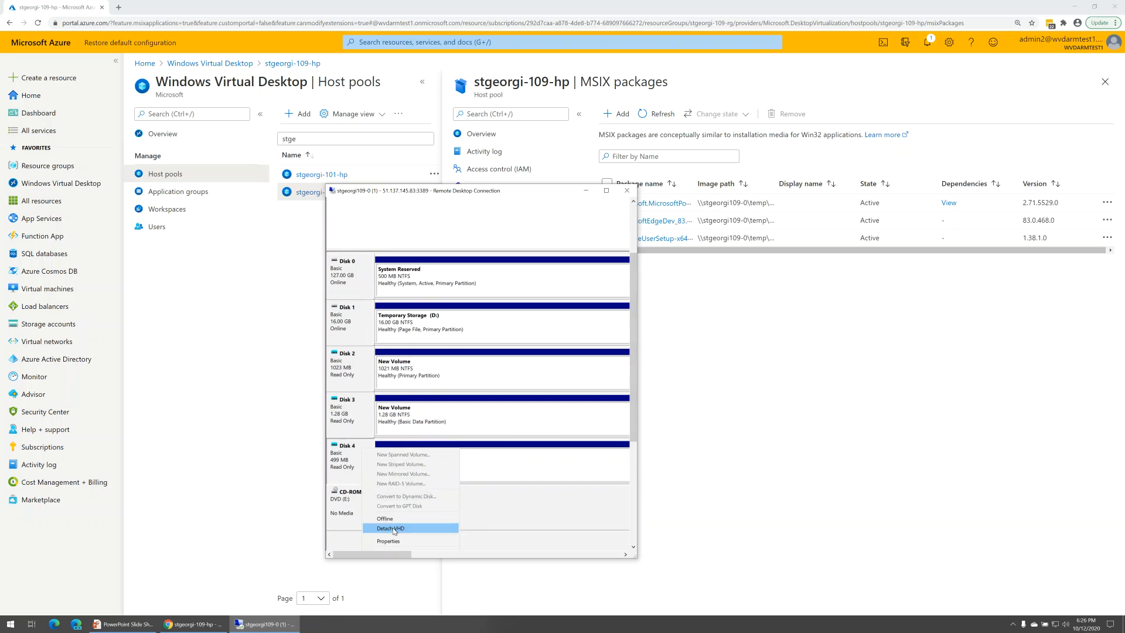
Detach the VSC_FromRuke.vhdx virtual hard disk behind Disk 4 and confirm
left_click(389, 528)
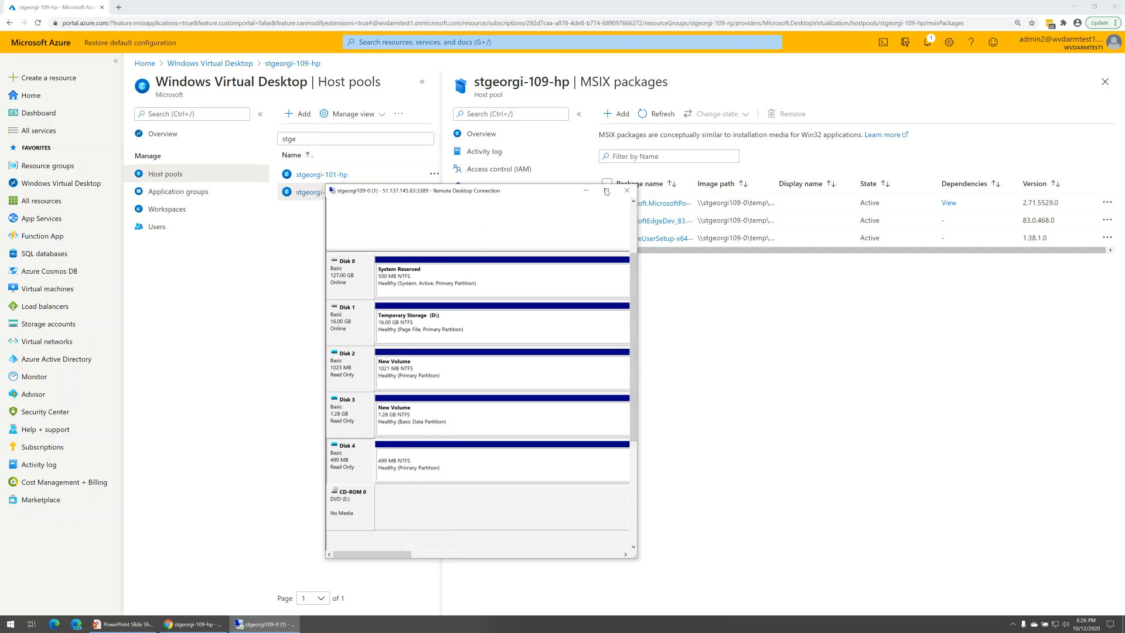
left_click(606, 191)
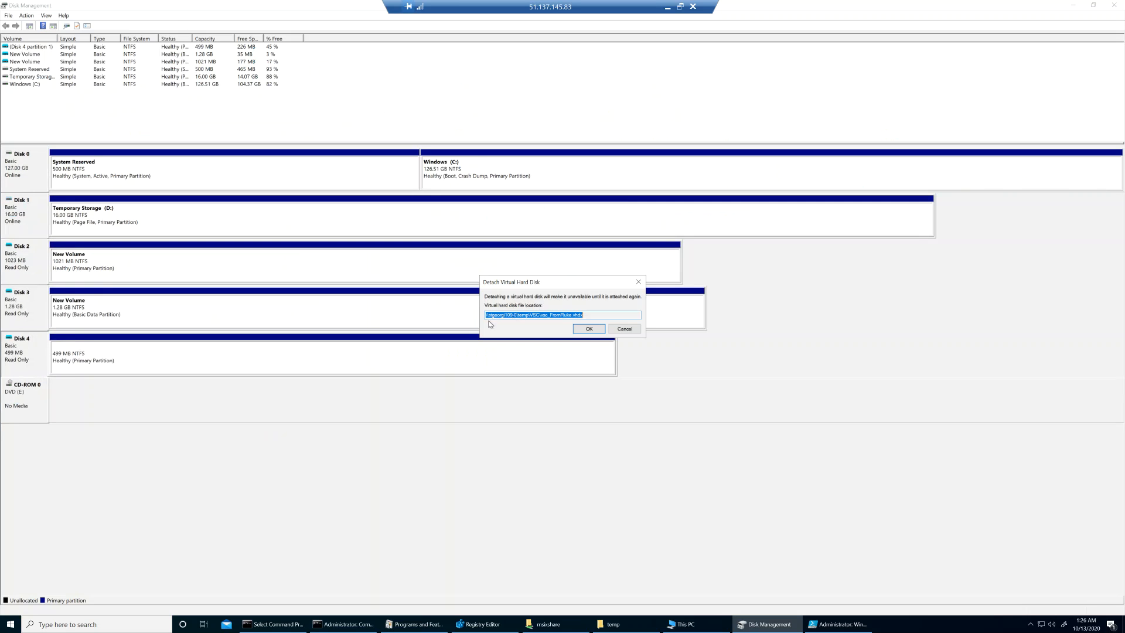
mouse_move(585, 317)
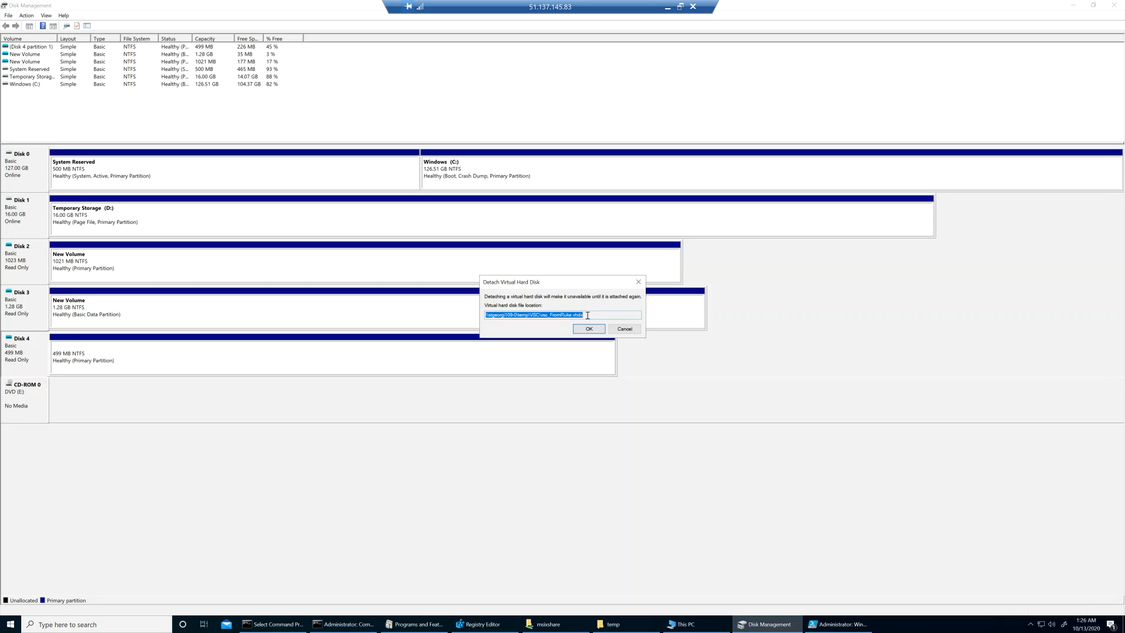
left_click(588, 328)
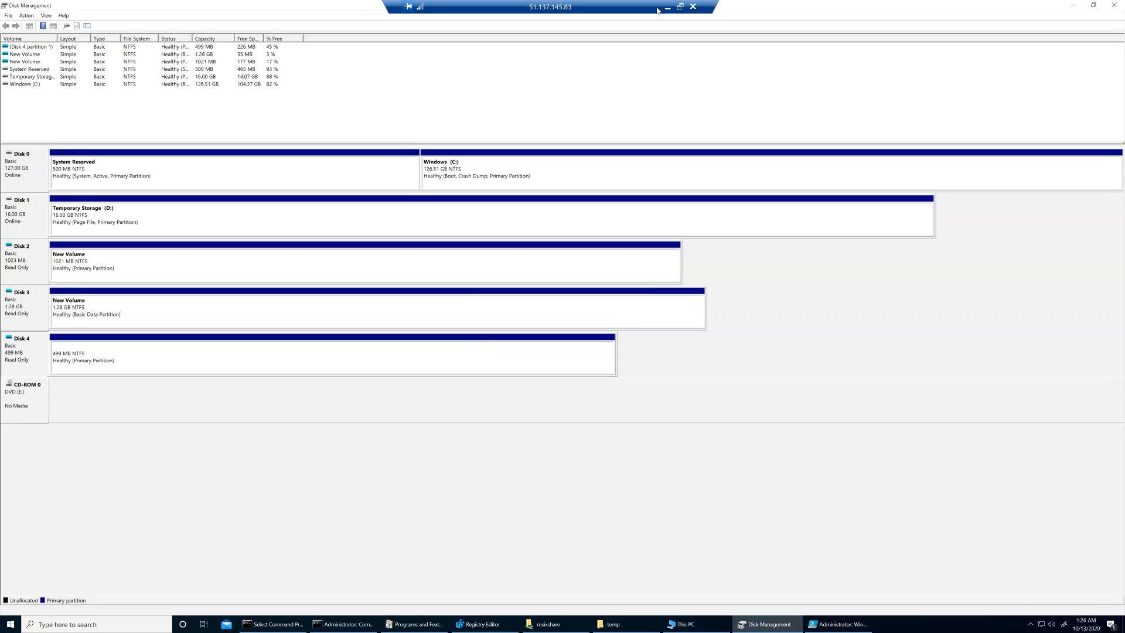
mouse_move(666, 7)
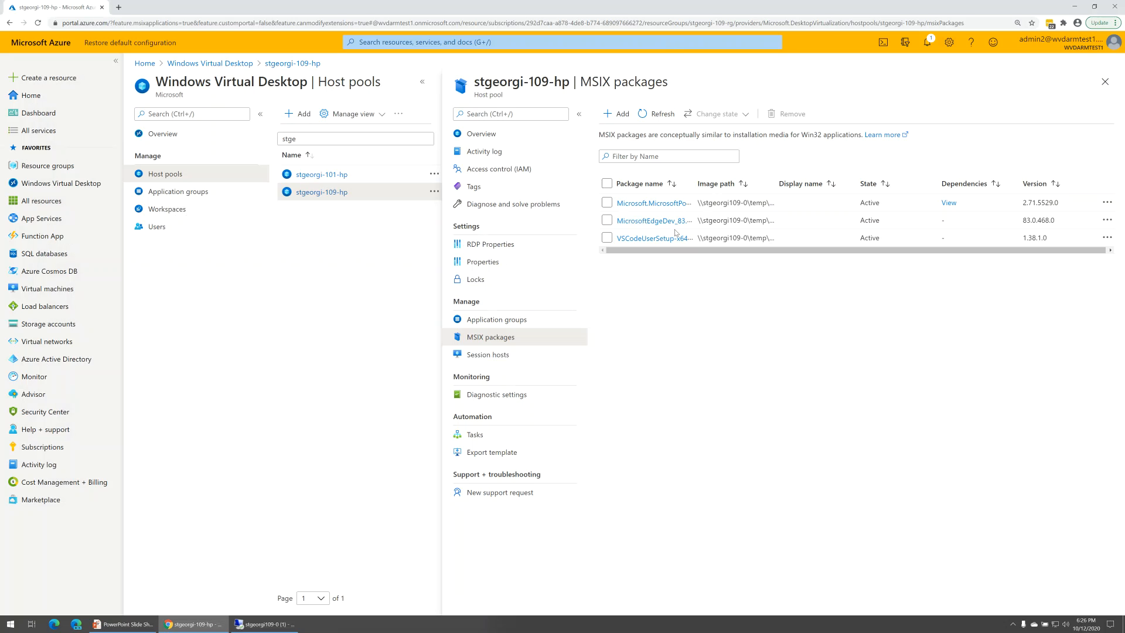
mouse_move(666, 285)
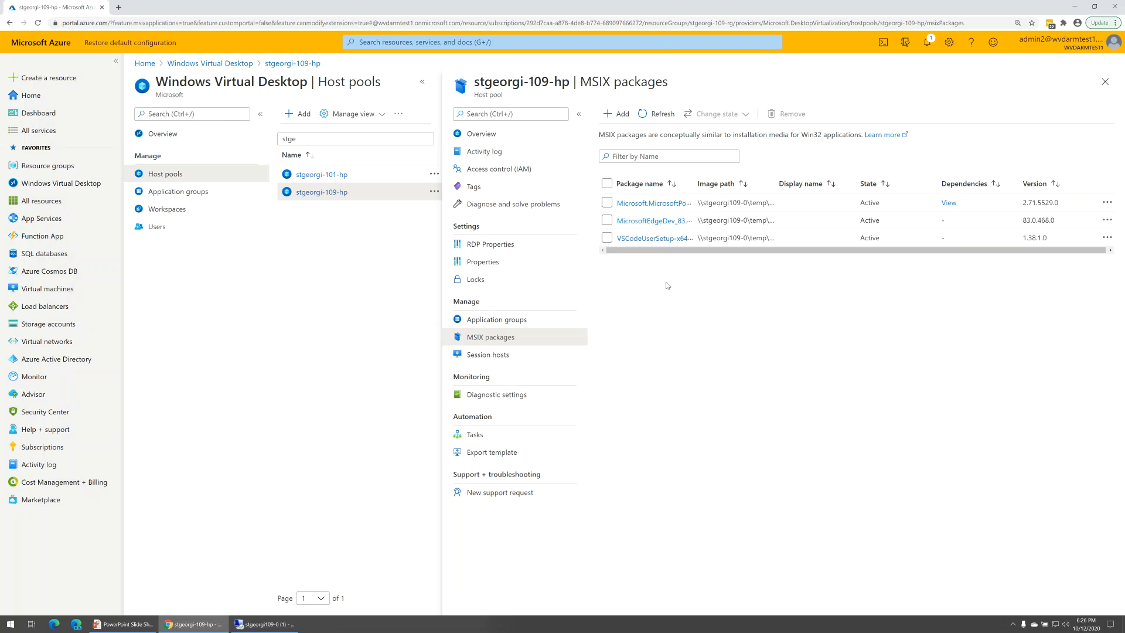
mouse_move(570, 315)
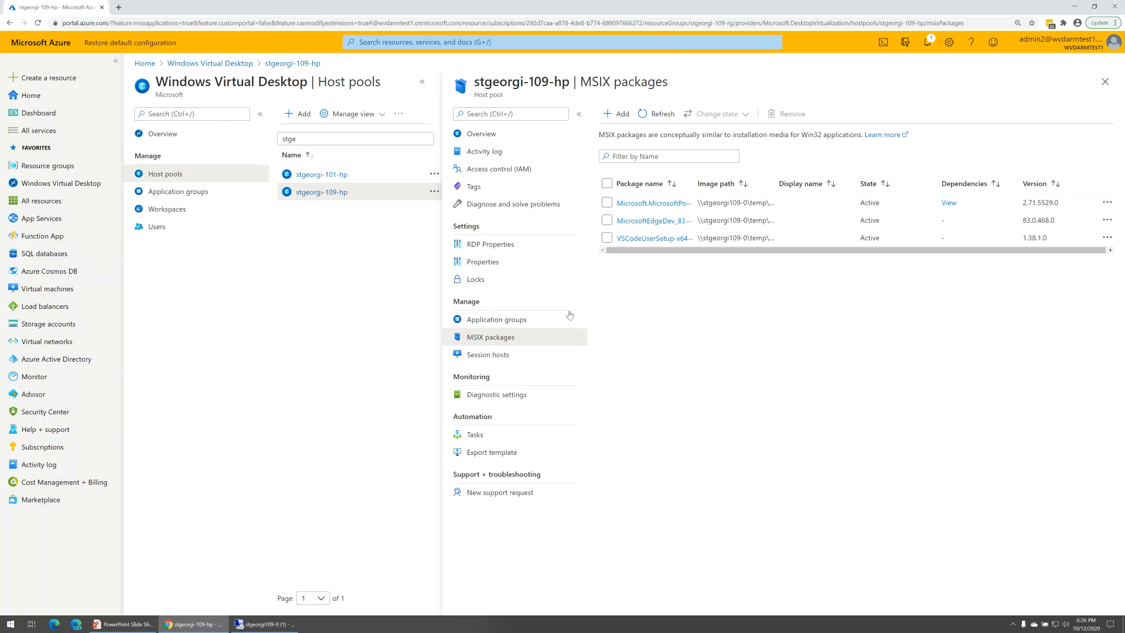
mouse_move(552, 314)
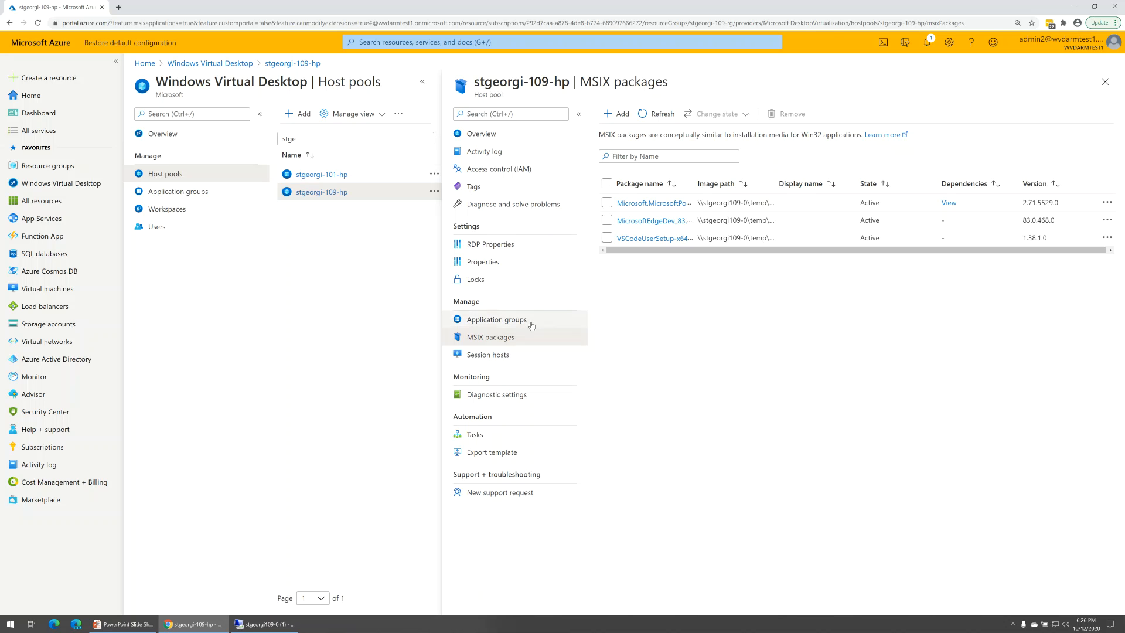
mouse_move(517, 323)
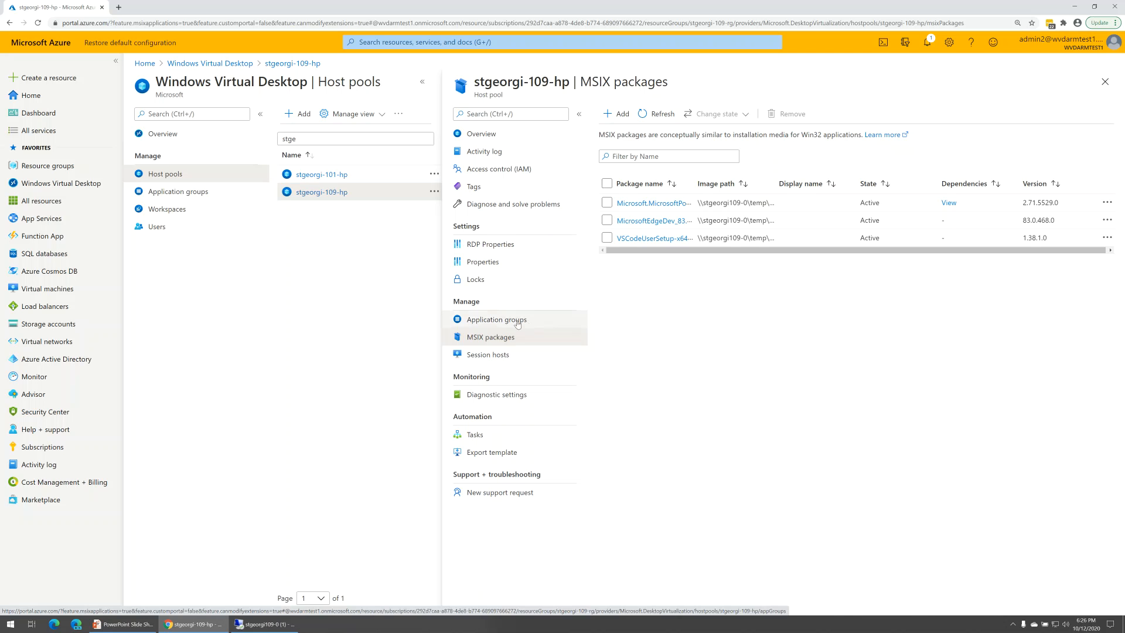
Show the applications of the stgeorgi-109-hp-DAG application group
left_click(495, 318)
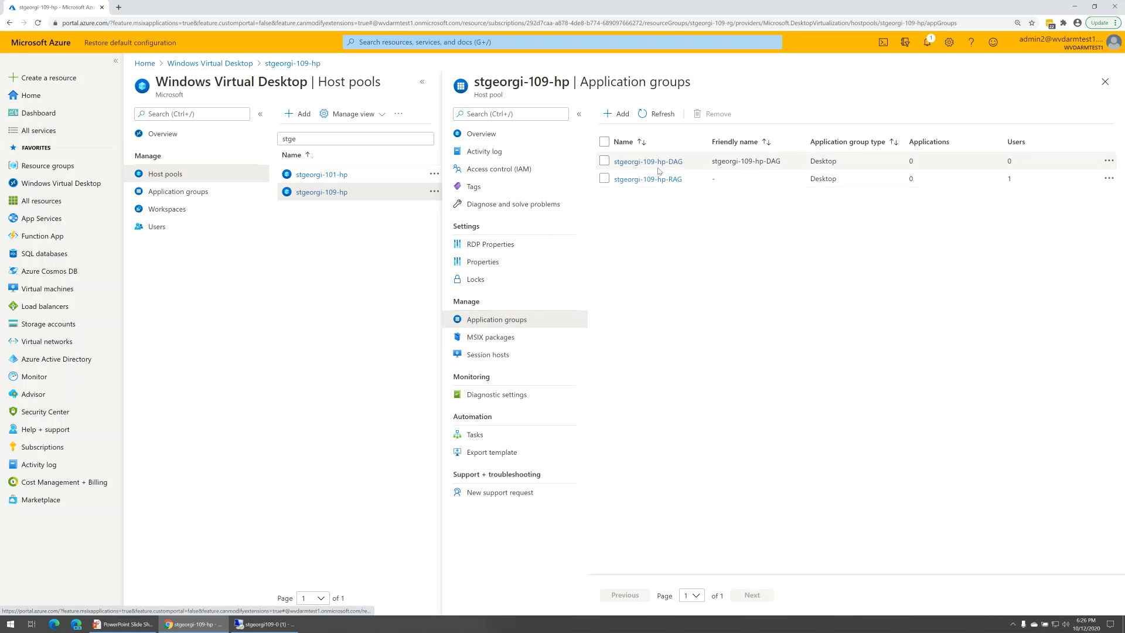
mouse_move(647, 160)
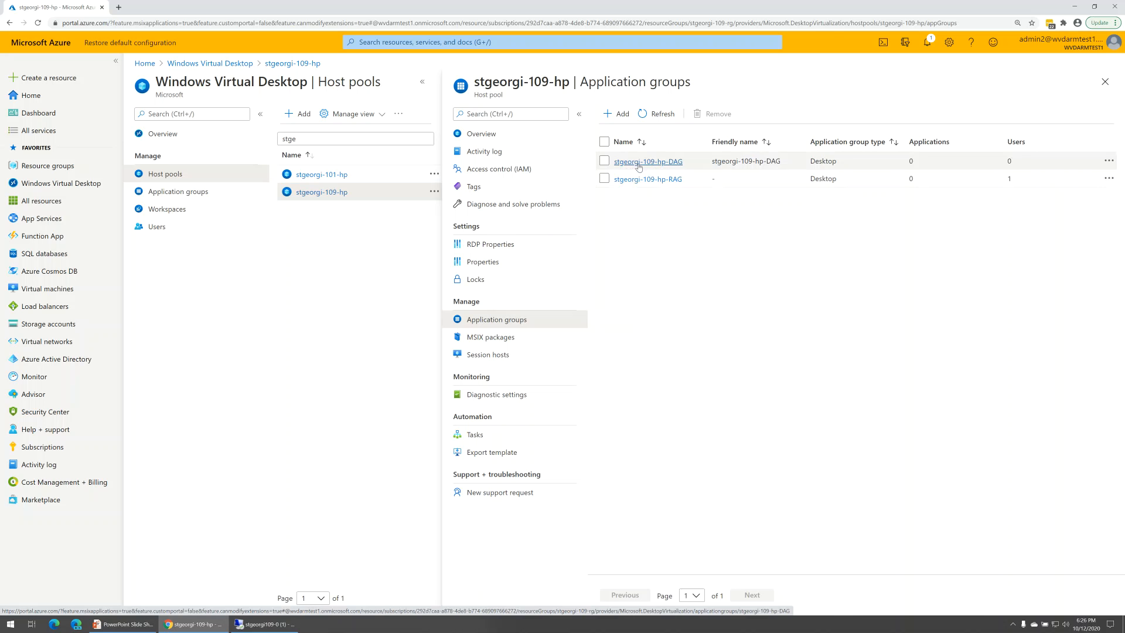
left_click(646, 161)
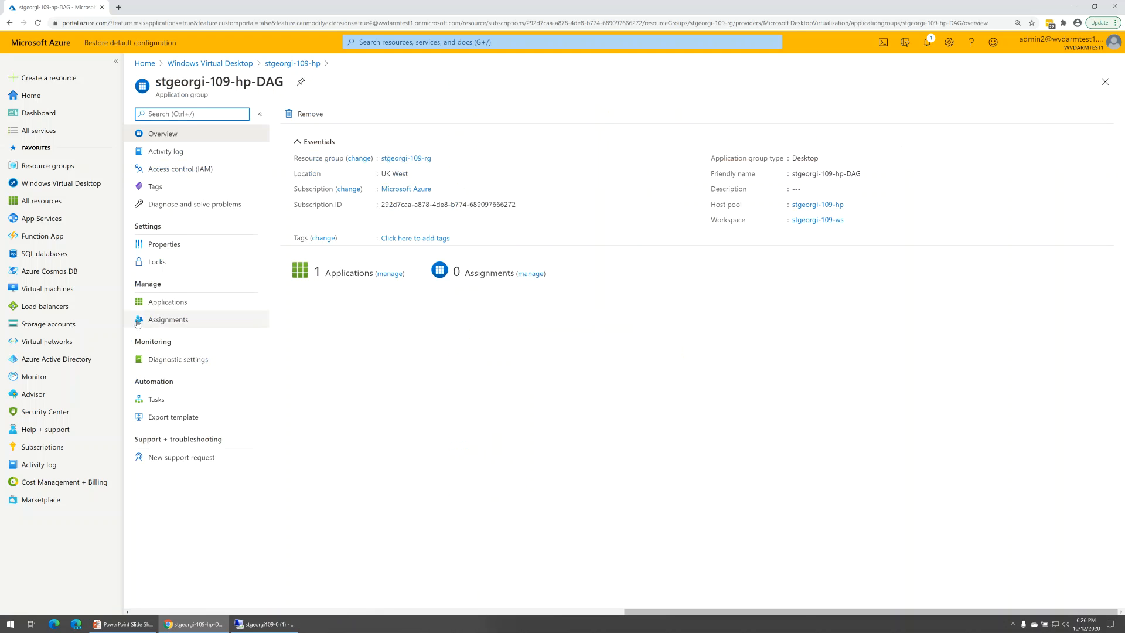
left_click(168, 301)
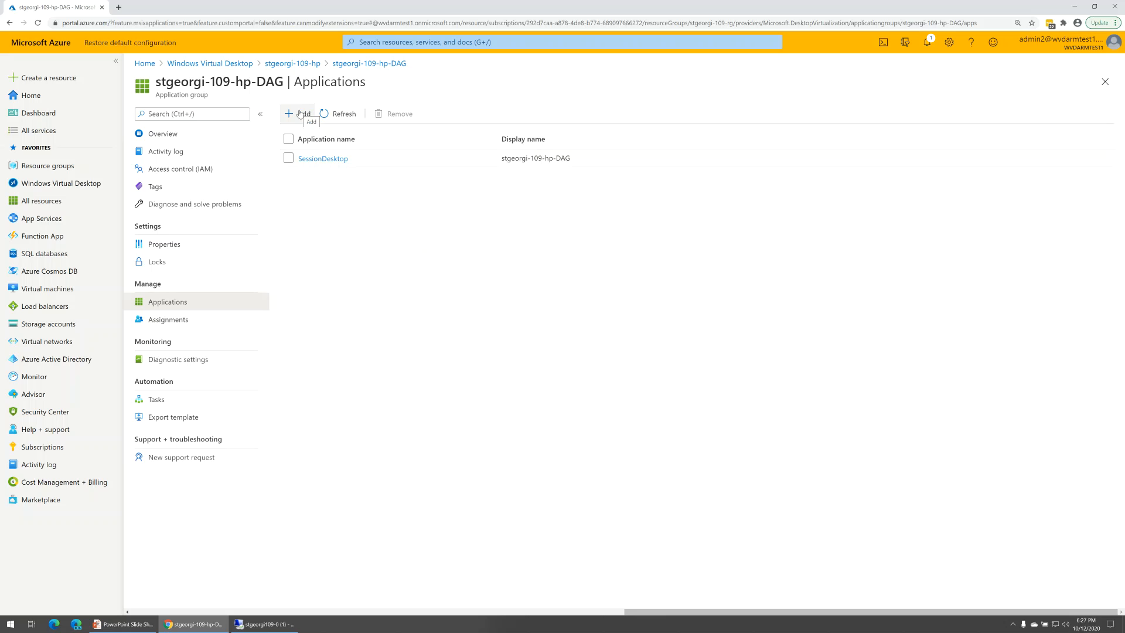
Add a VSC application from the VSCodeUserSetup MSIX package to the group and save it
left_click(297, 113)
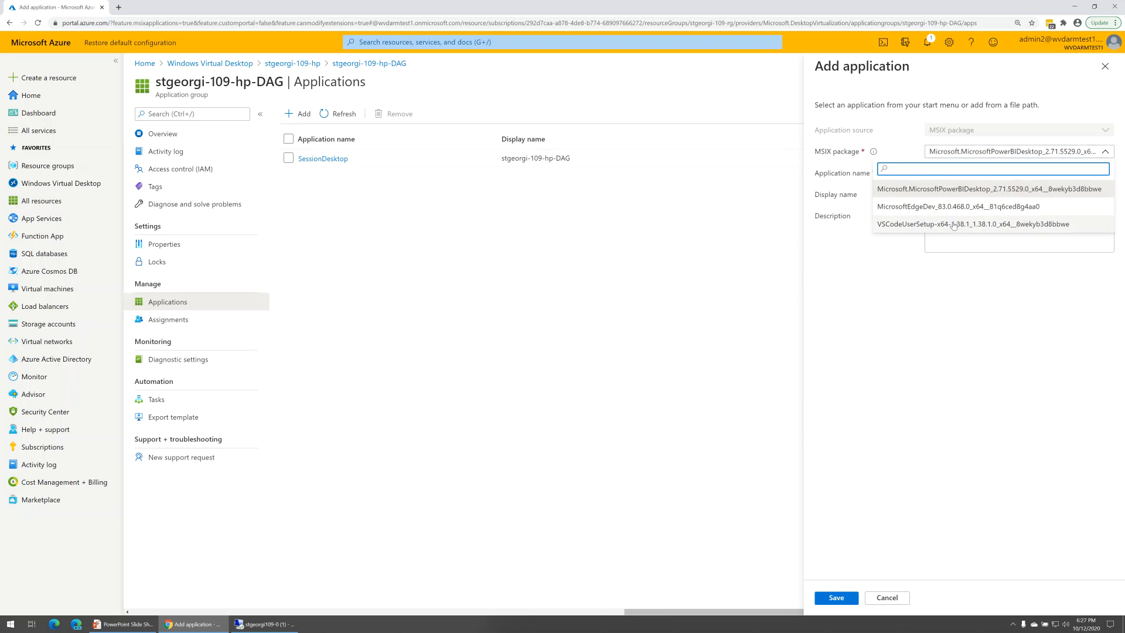
left_click(990, 167)
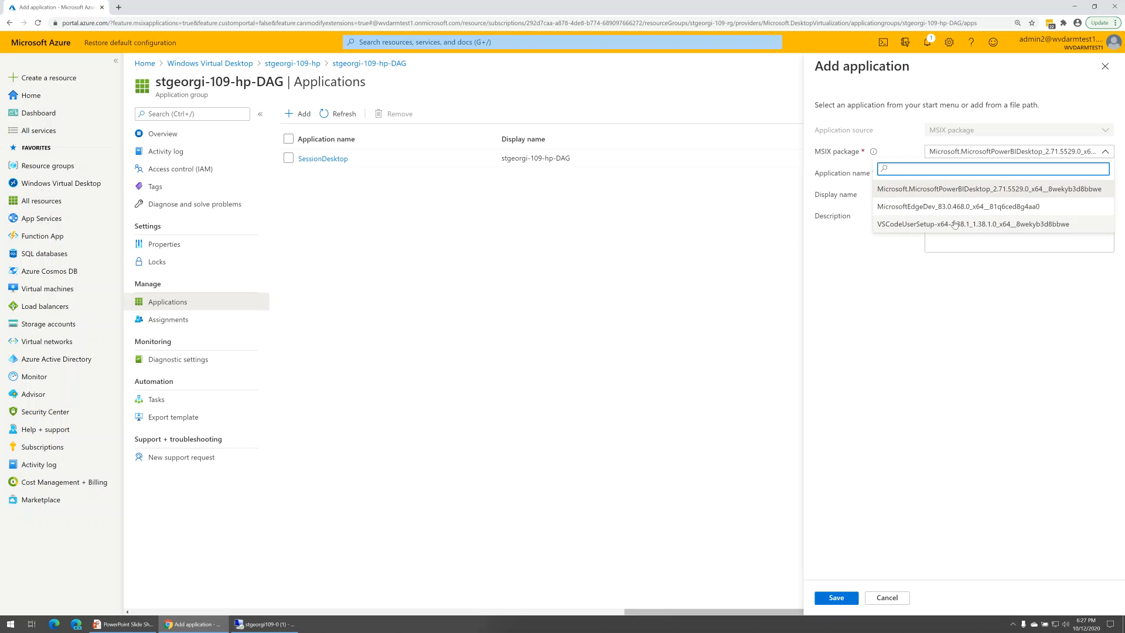
left_click(972, 223)
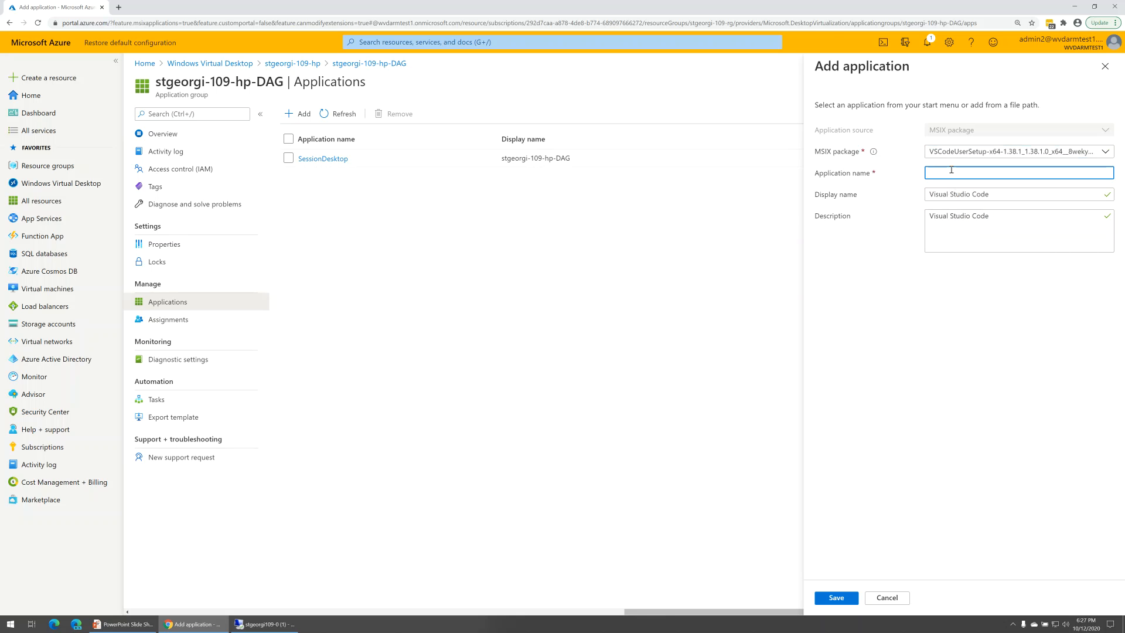
type("VSC")
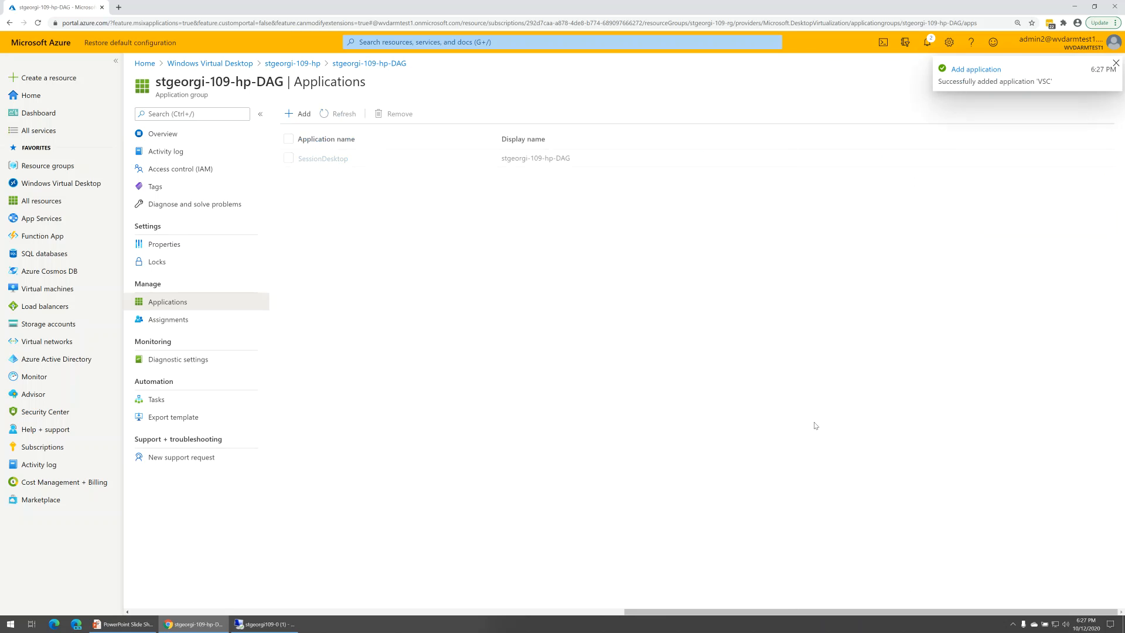
left_click(343, 114)
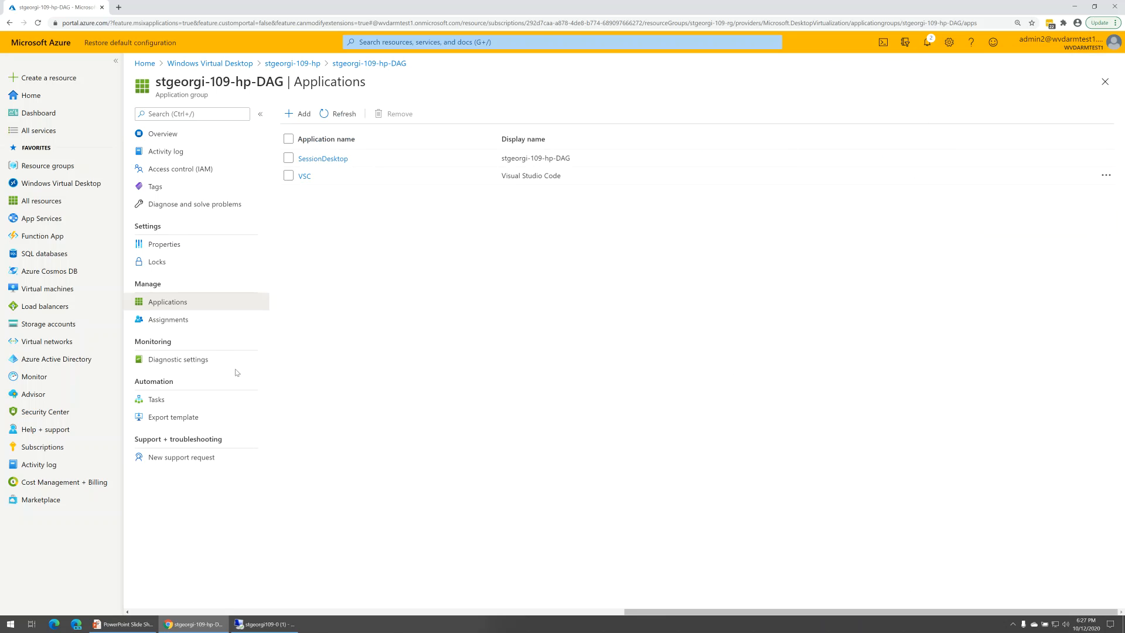
Assign the three test users to stgeorgi-109-hp-DAG and bring up the Remote Desktop web client
left_click(167, 318)
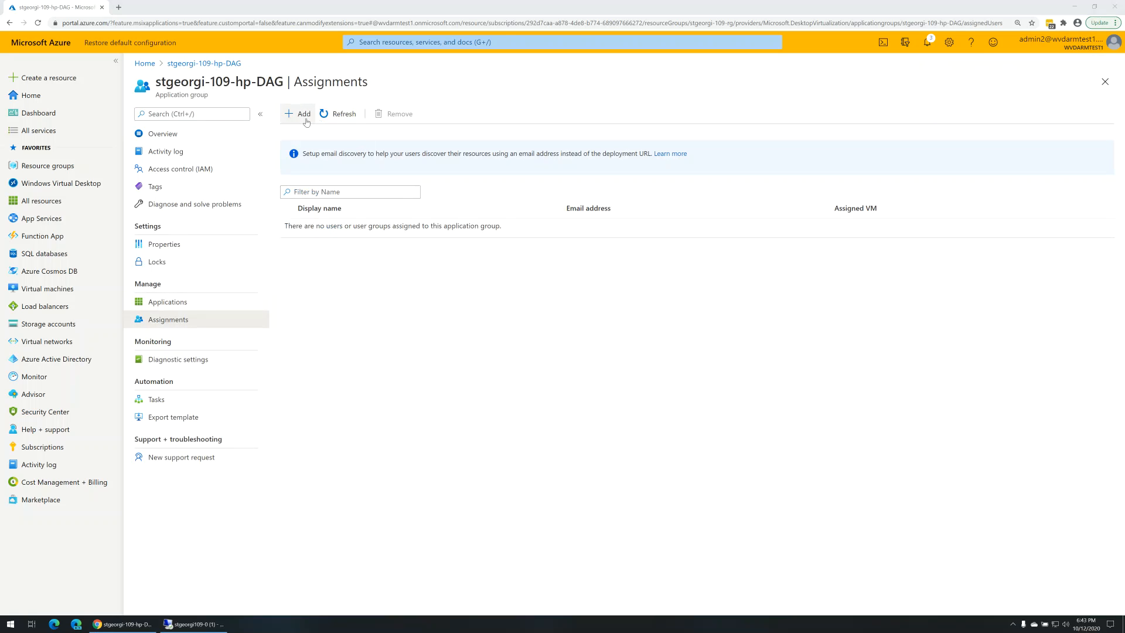
left_click(299, 114)
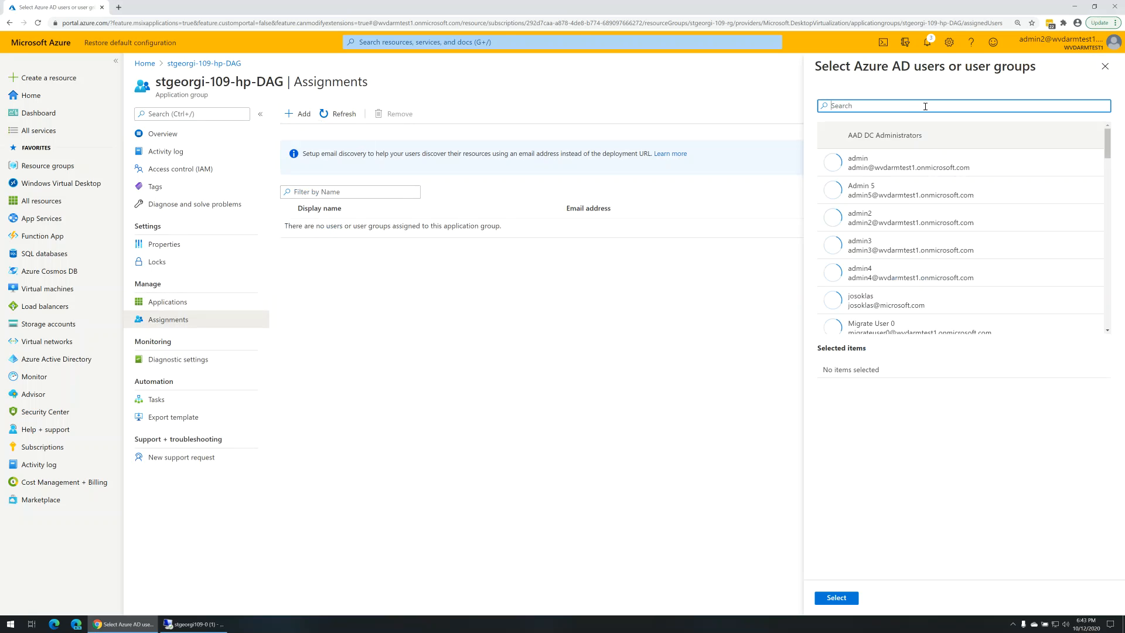
type("testu")
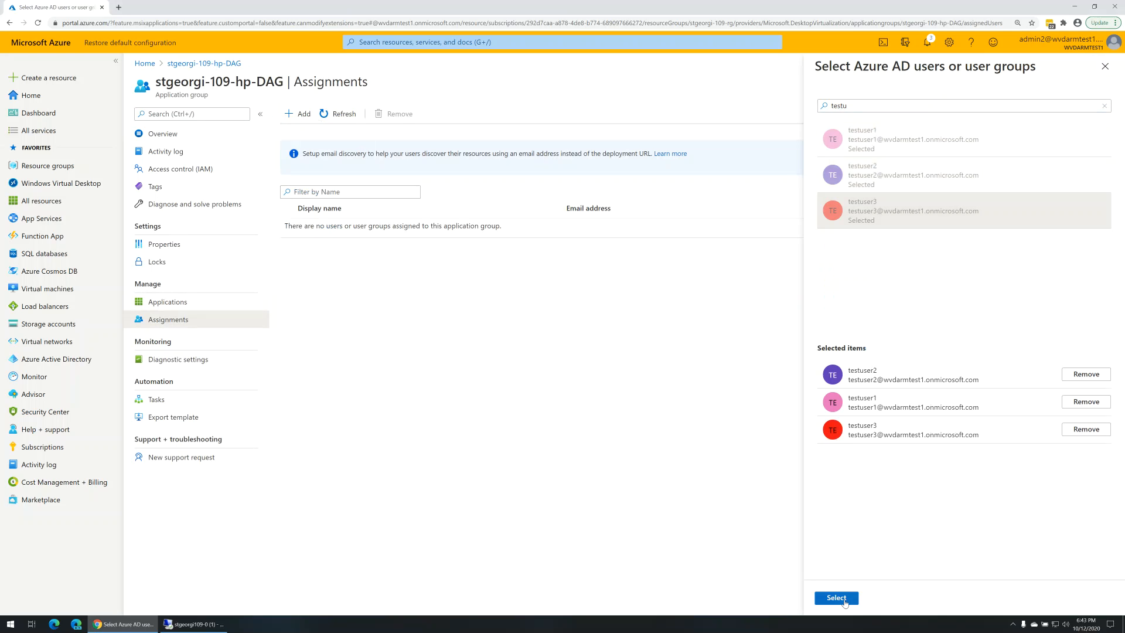
mouse_move(835, 597)
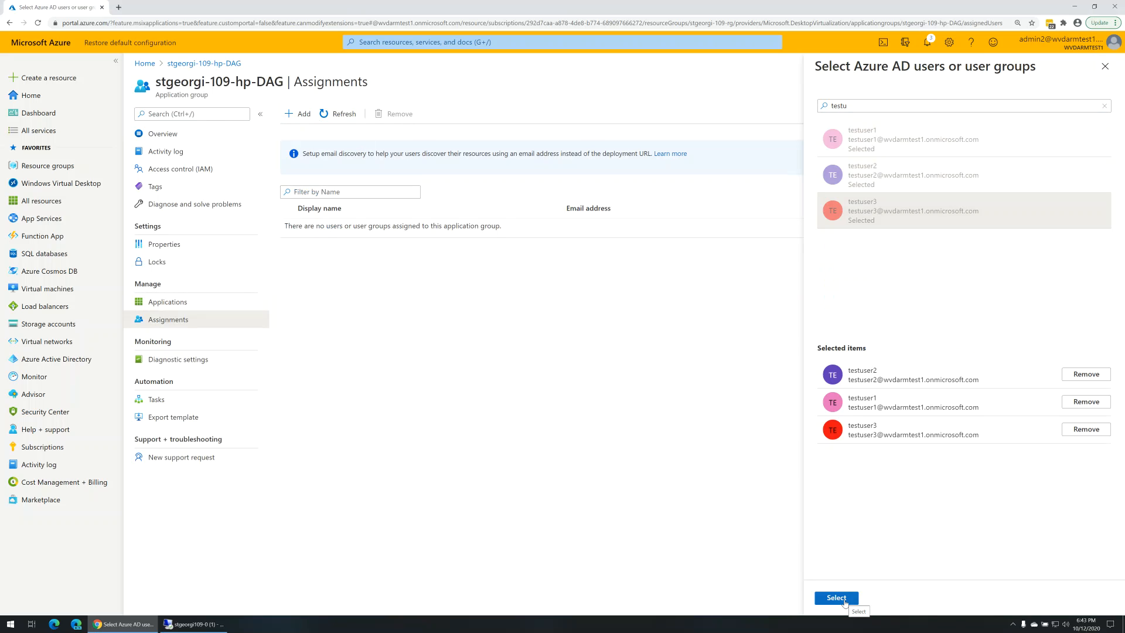
left_click(835, 597)
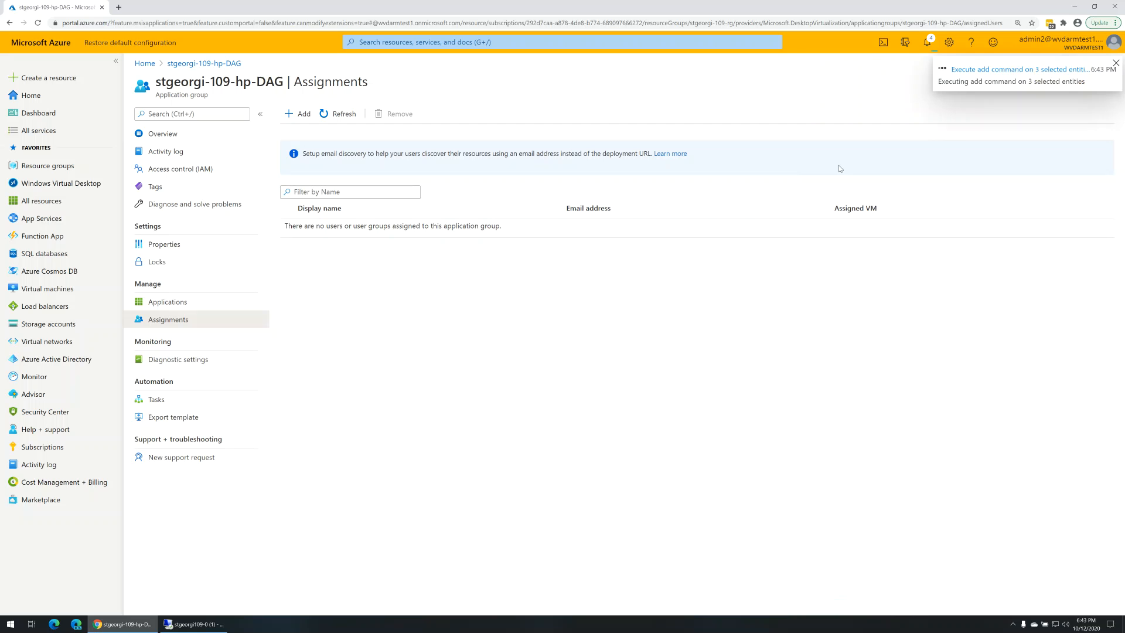
mouse_move(848, 164)
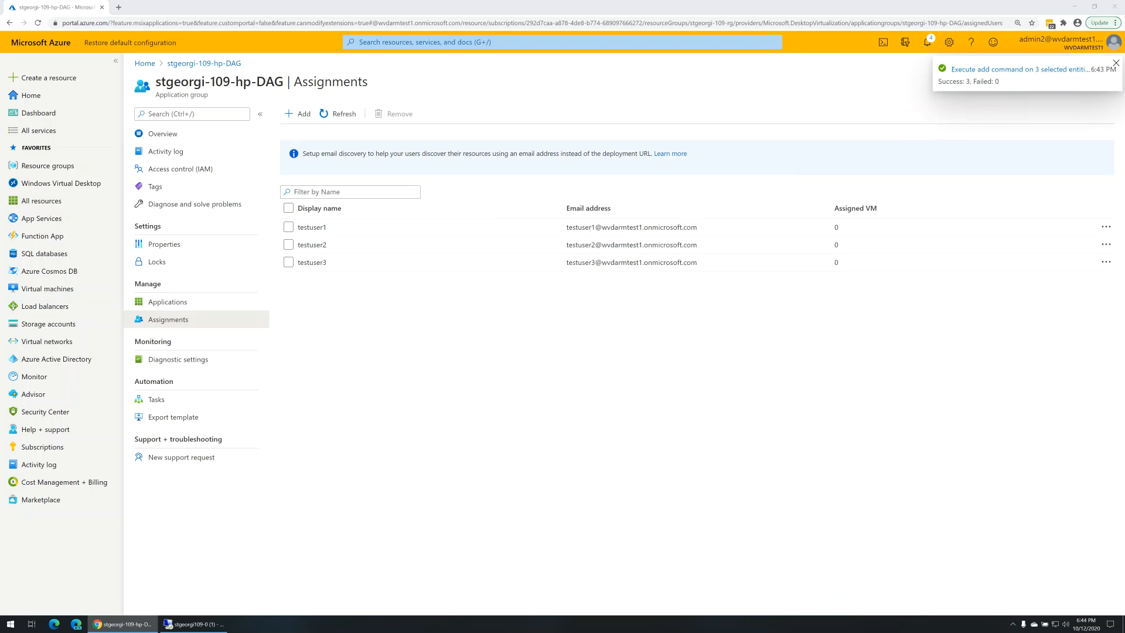
left_click(1114, 63)
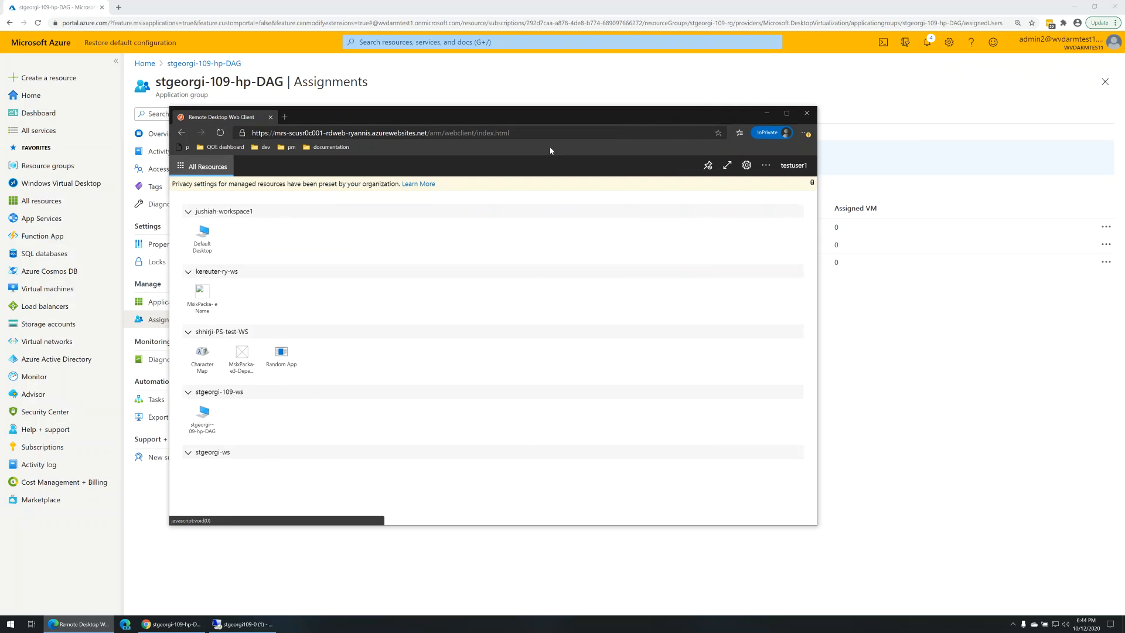
Launch the stgeorgi-109-hp-DAG desktop in the maximized web client, allowing clipboard and printer access
left_click(786, 113)
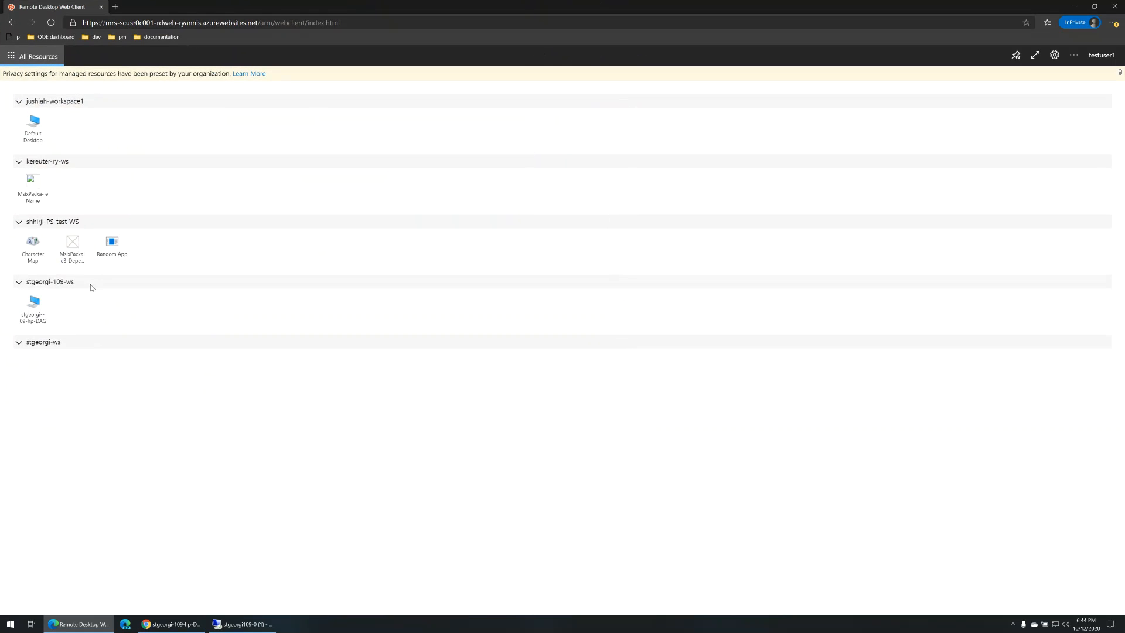
mouse_move(94, 313)
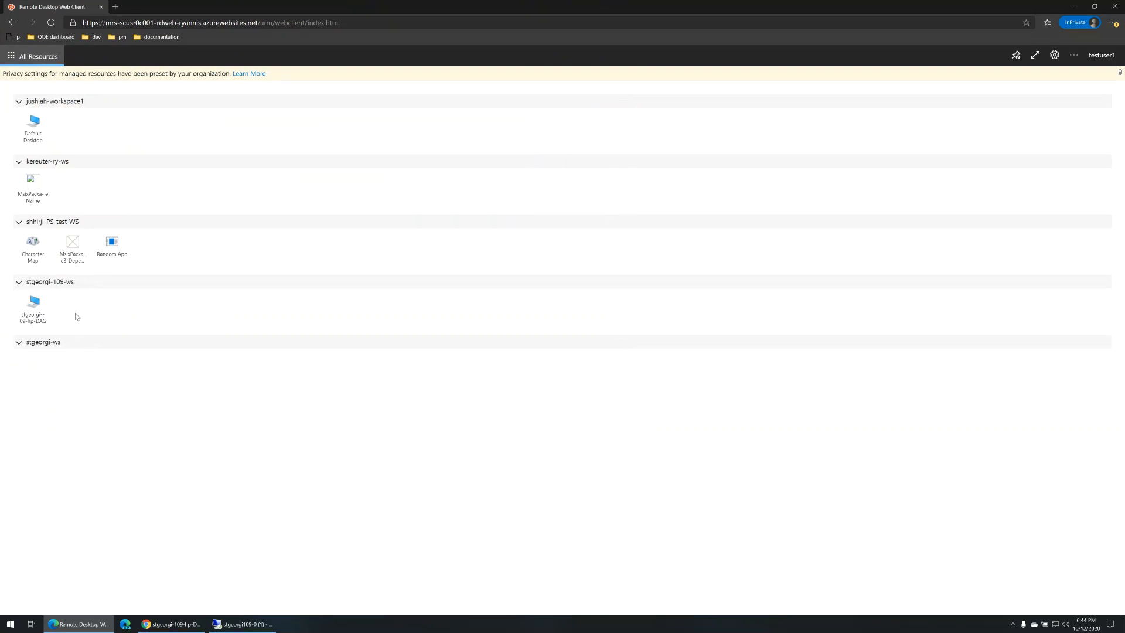
left_click(33, 301)
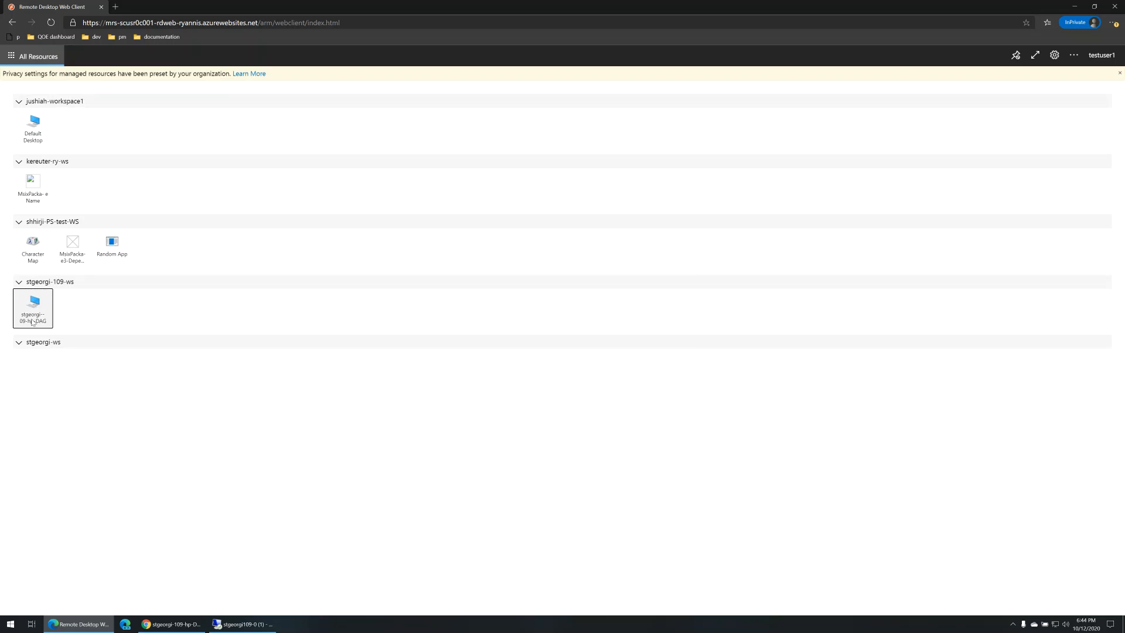
double_click(32, 302)
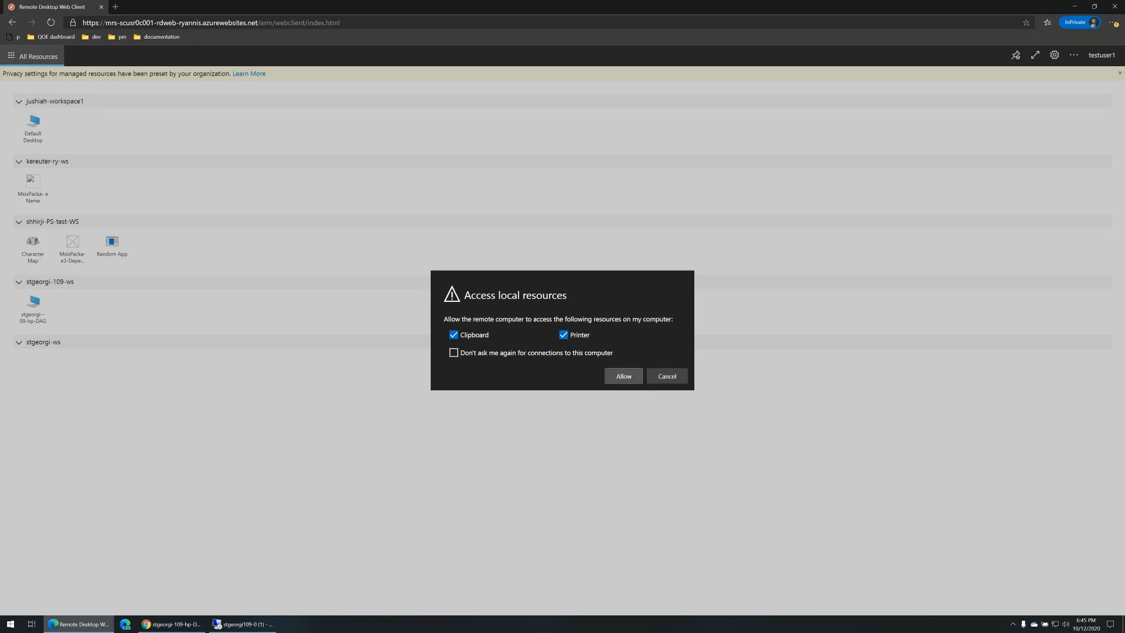
left_click(621, 376)
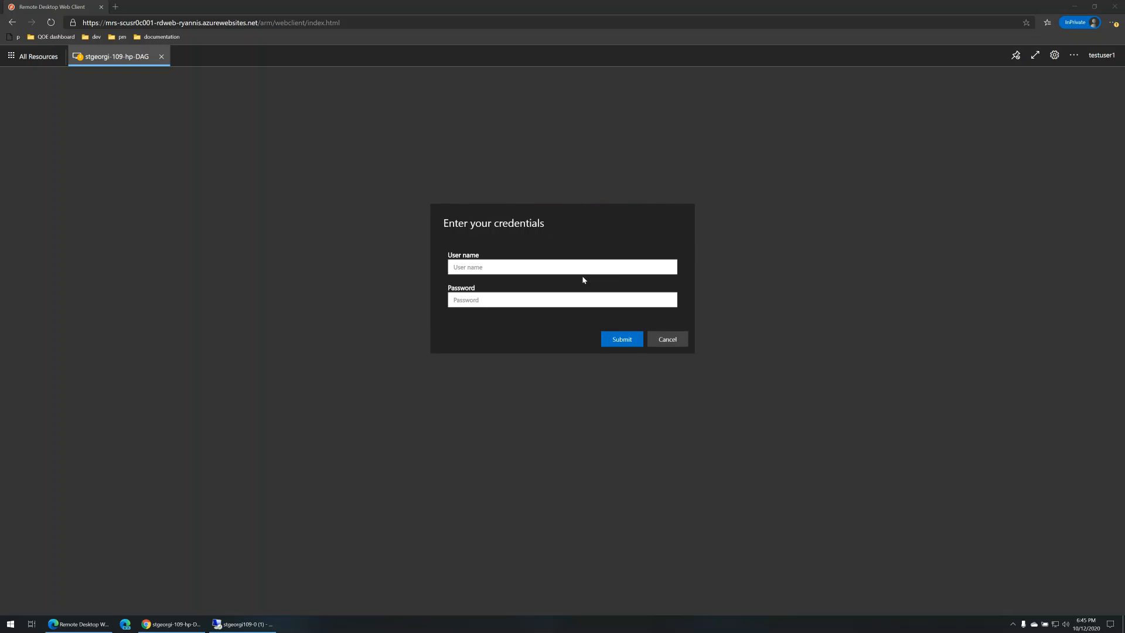
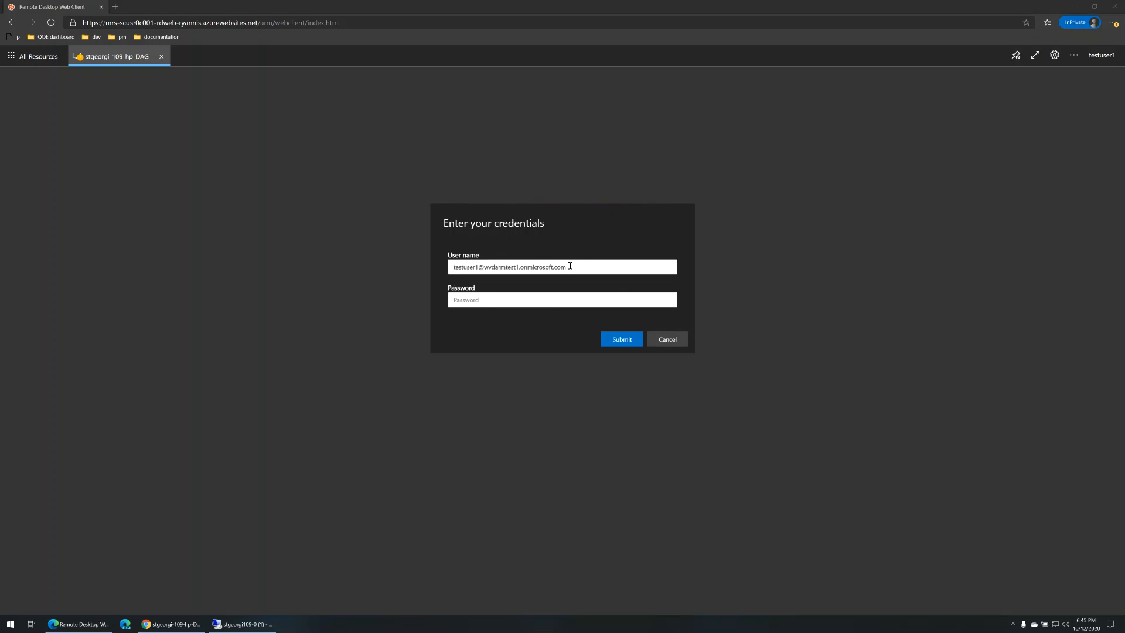
type("password")
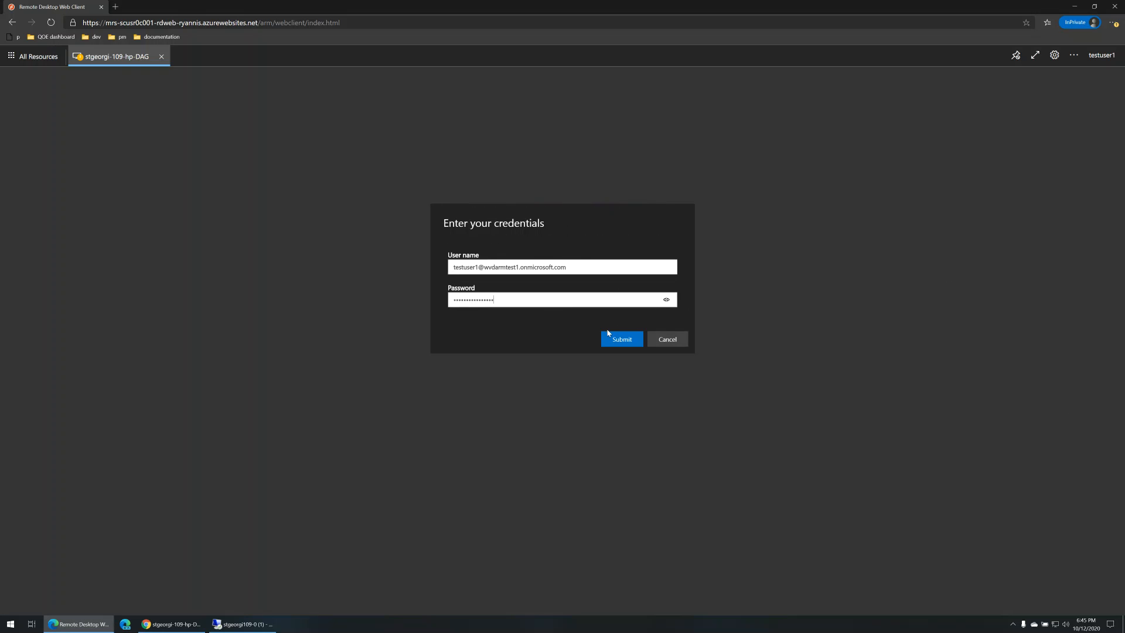
left_click(620, 339)
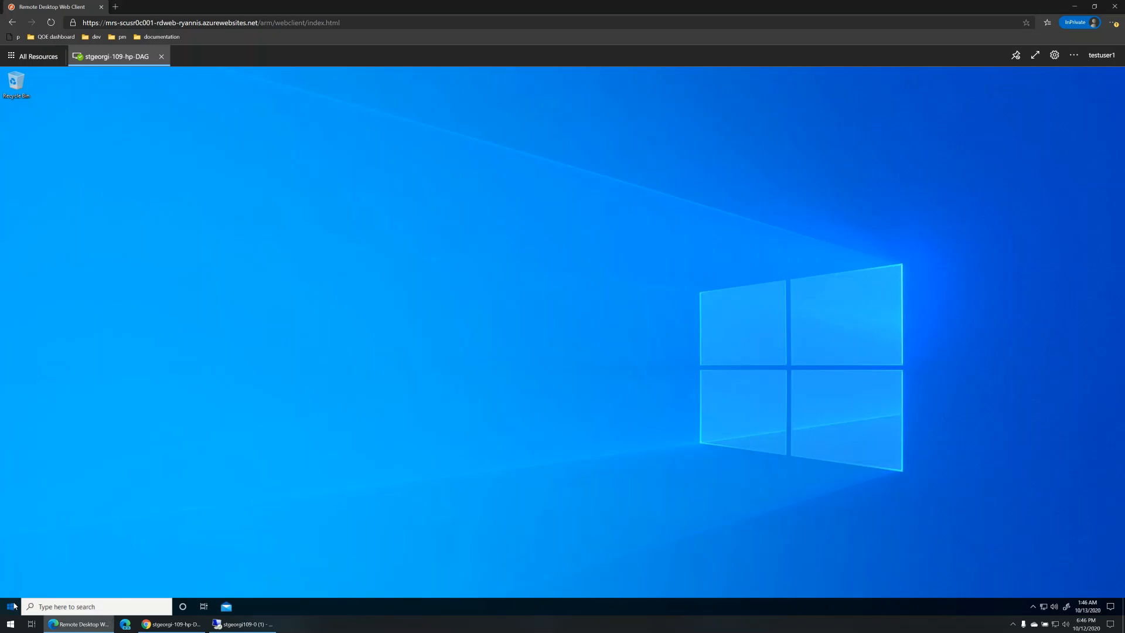
Launch Visual Studio Code from Start search 'vs' and enter 'asdsadasdsad' in a new untitled file
type("vsc")
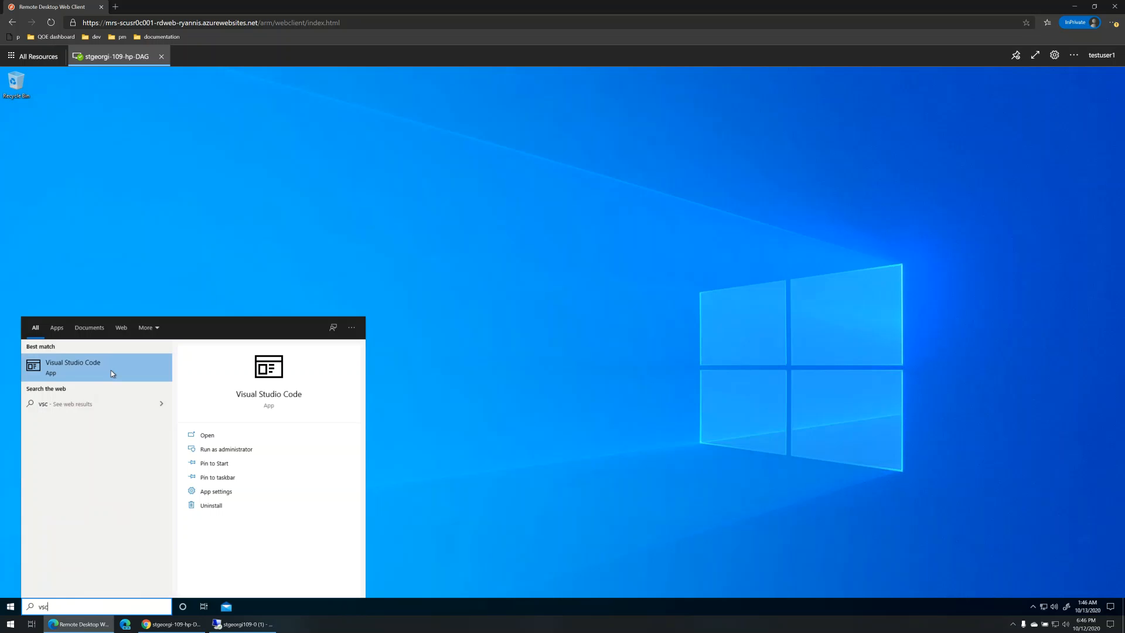
mouse_move(83, 369)
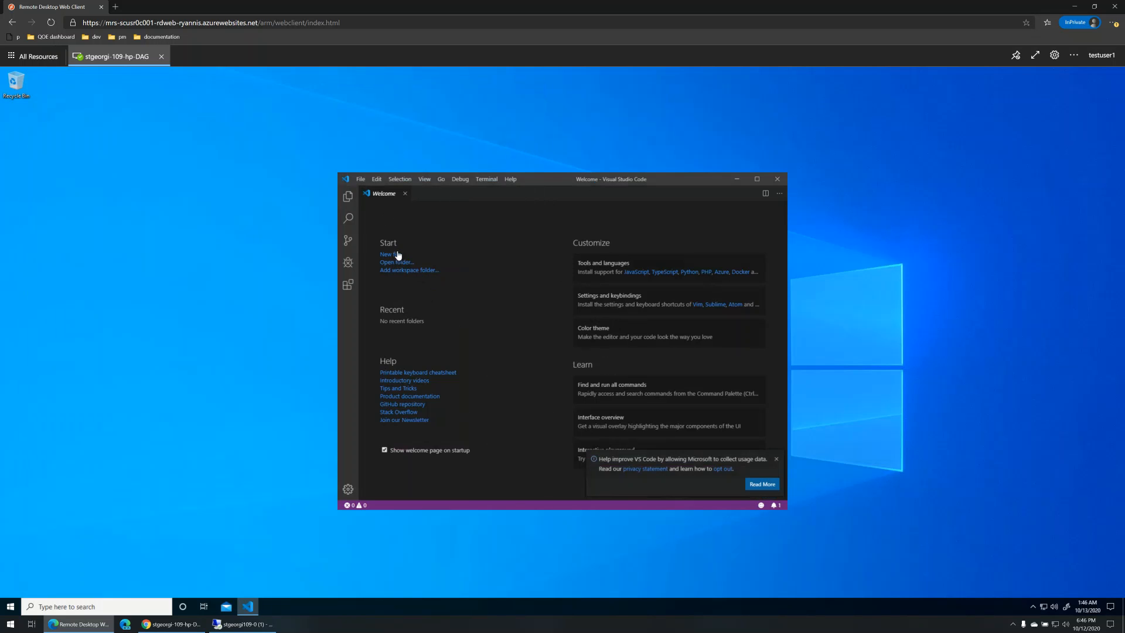
left_click(386, 254)
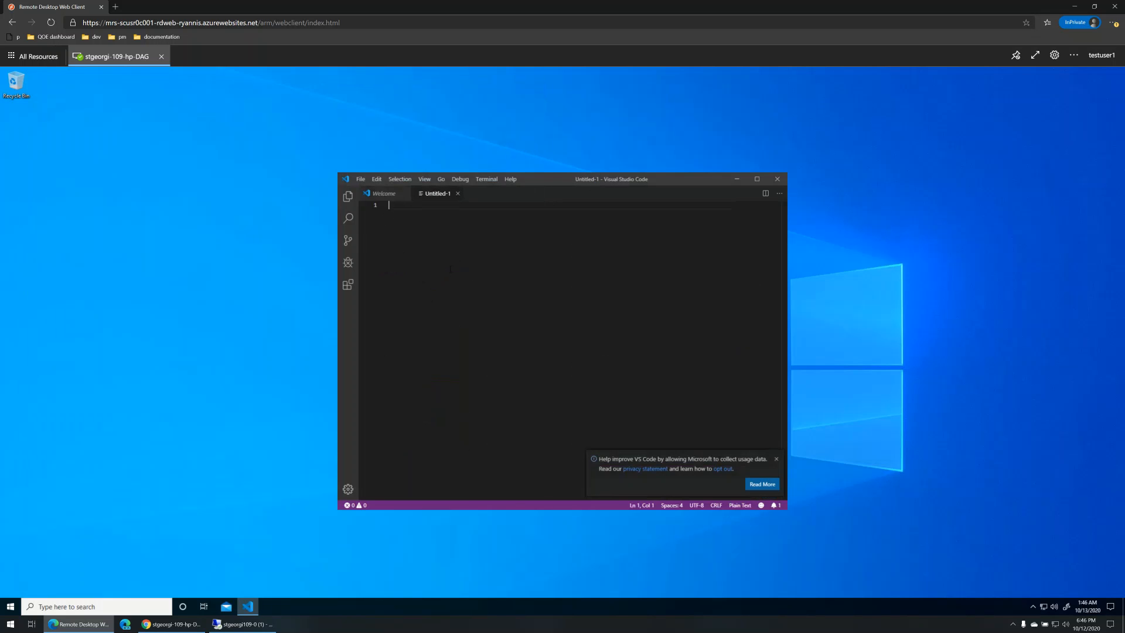
type("asdsadasdsad")
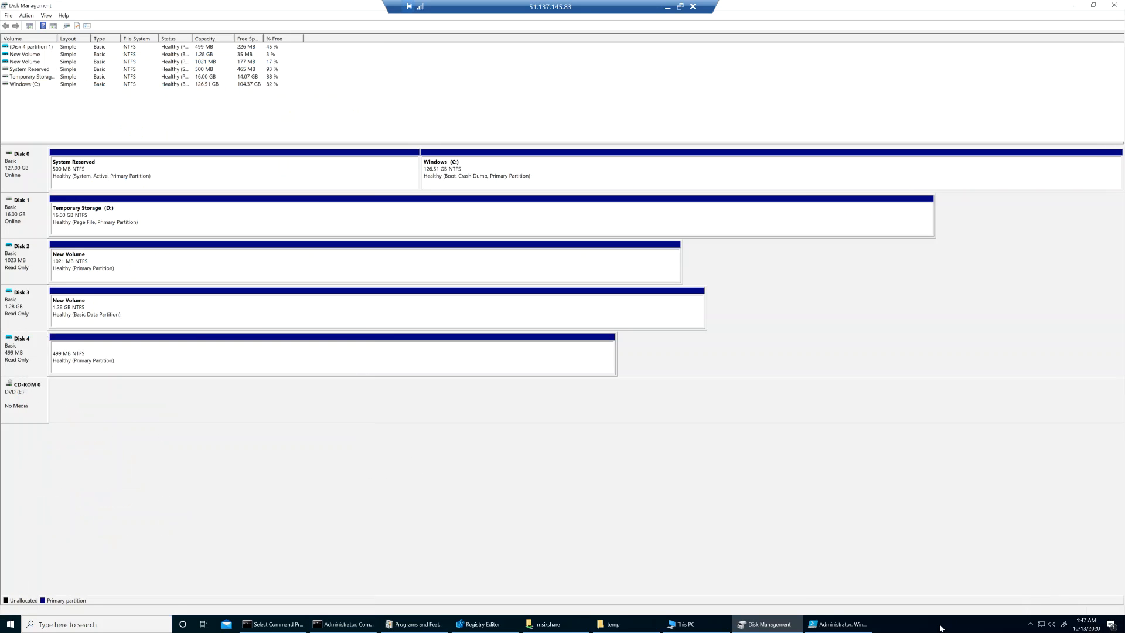
Review testuser1's session processes in Task Manager's full-details Users list
right_click(939, 623)
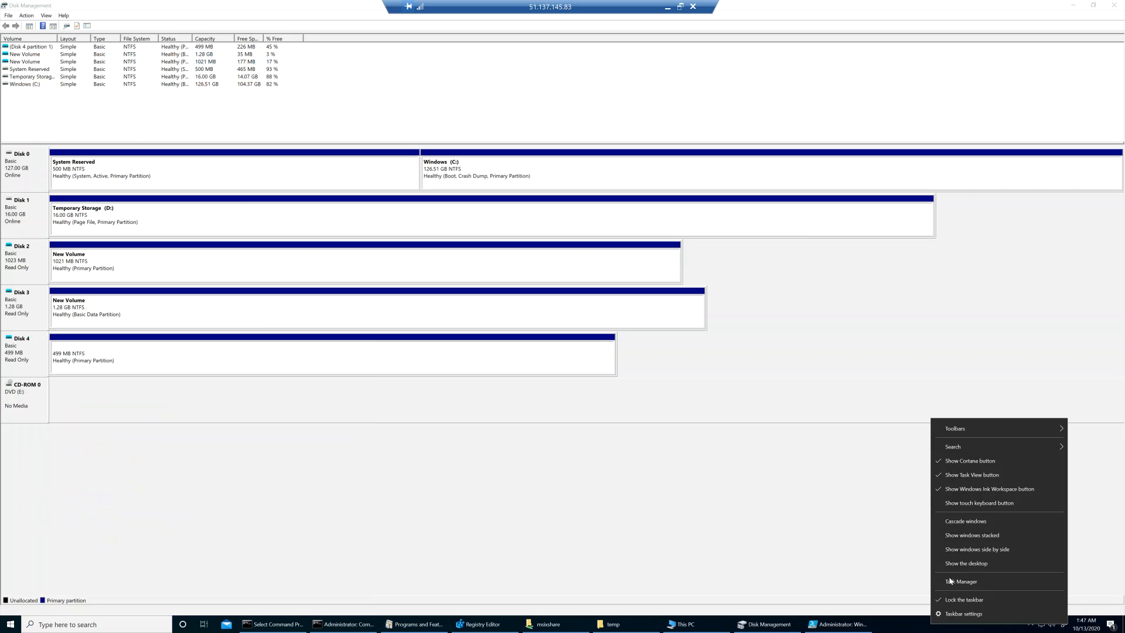
left_click(963, 581)
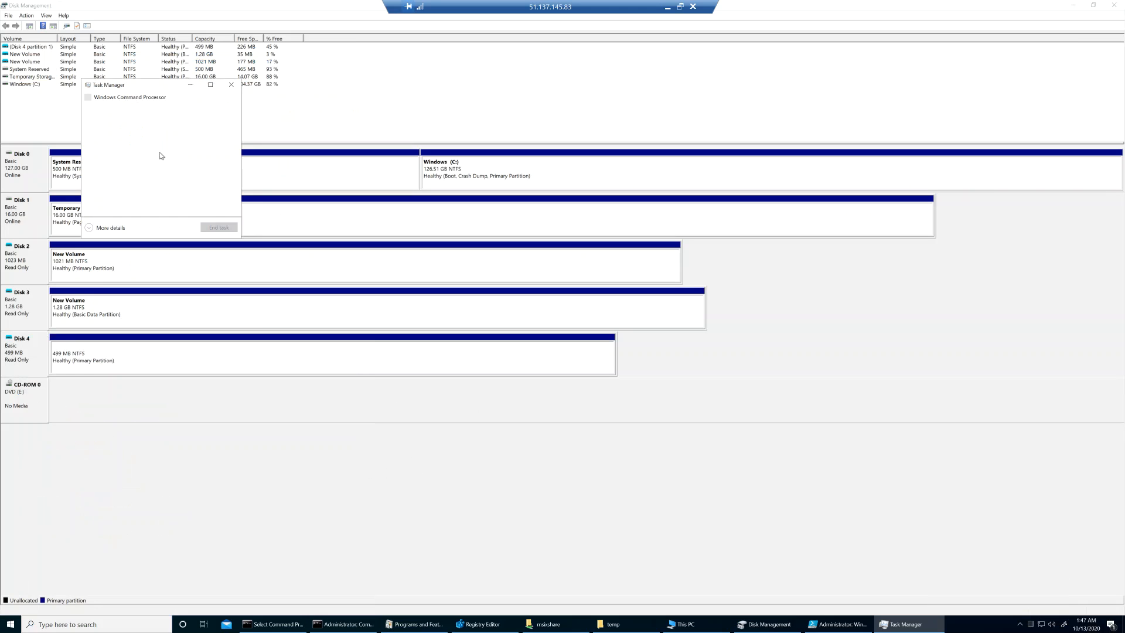
left_click(110, 227)
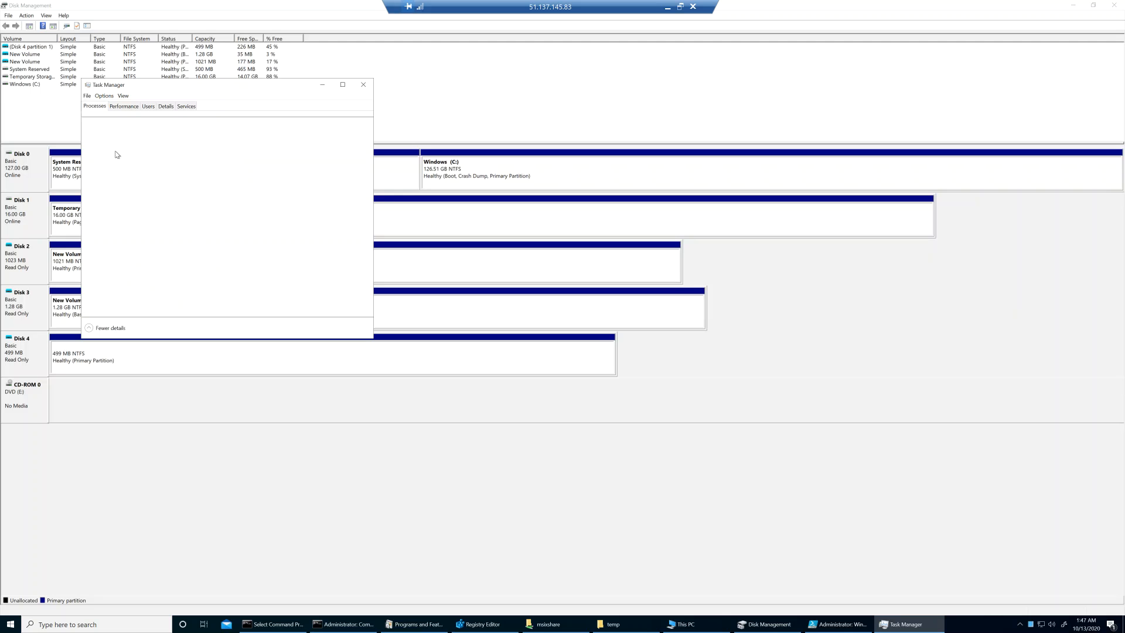
left_click(148, 106)
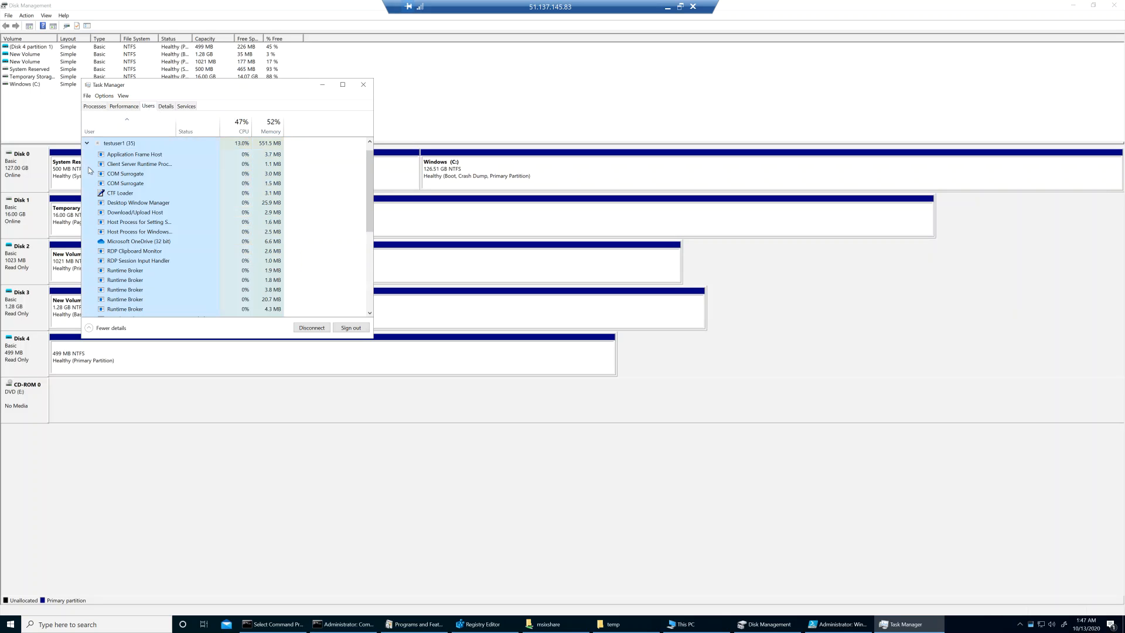
scroll("down", 3)
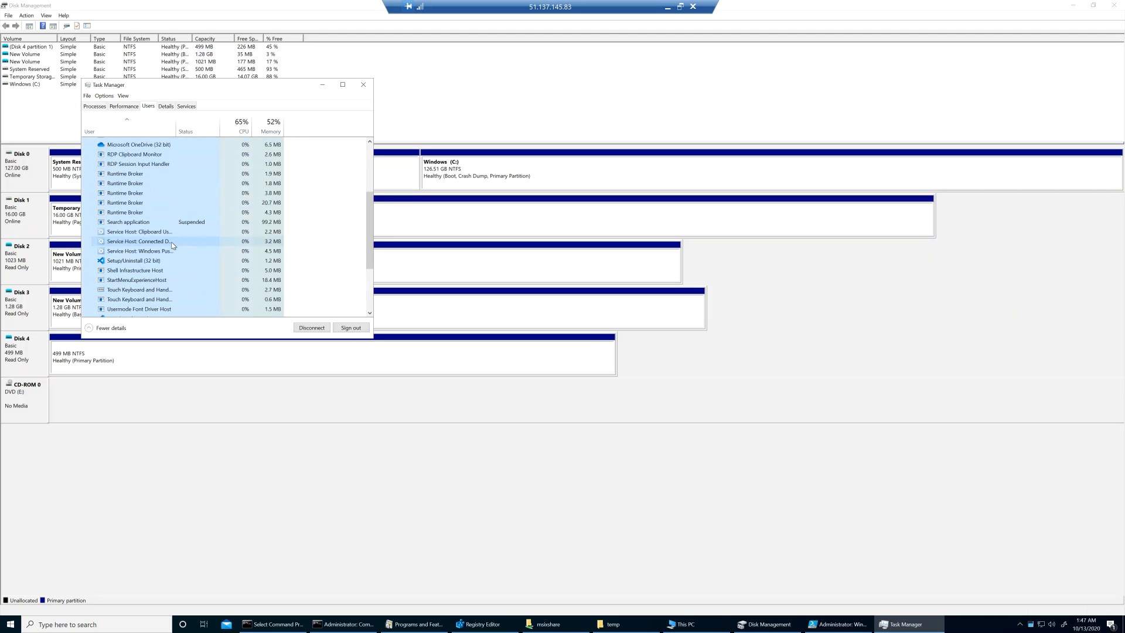
scroll("down", 3)
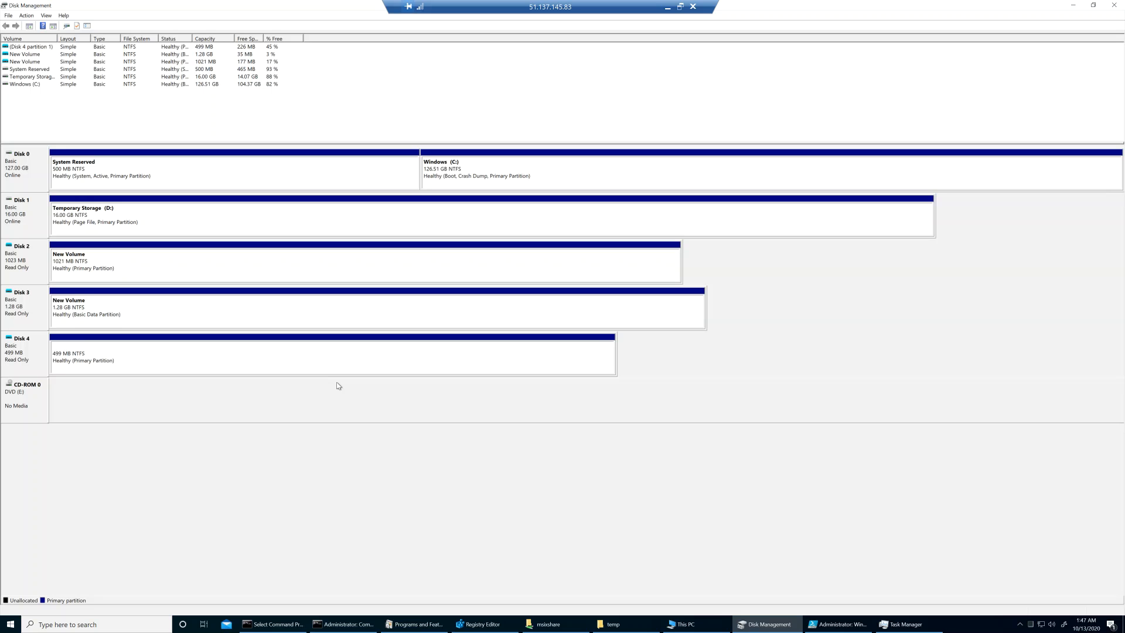
mouse_move(363, 378)
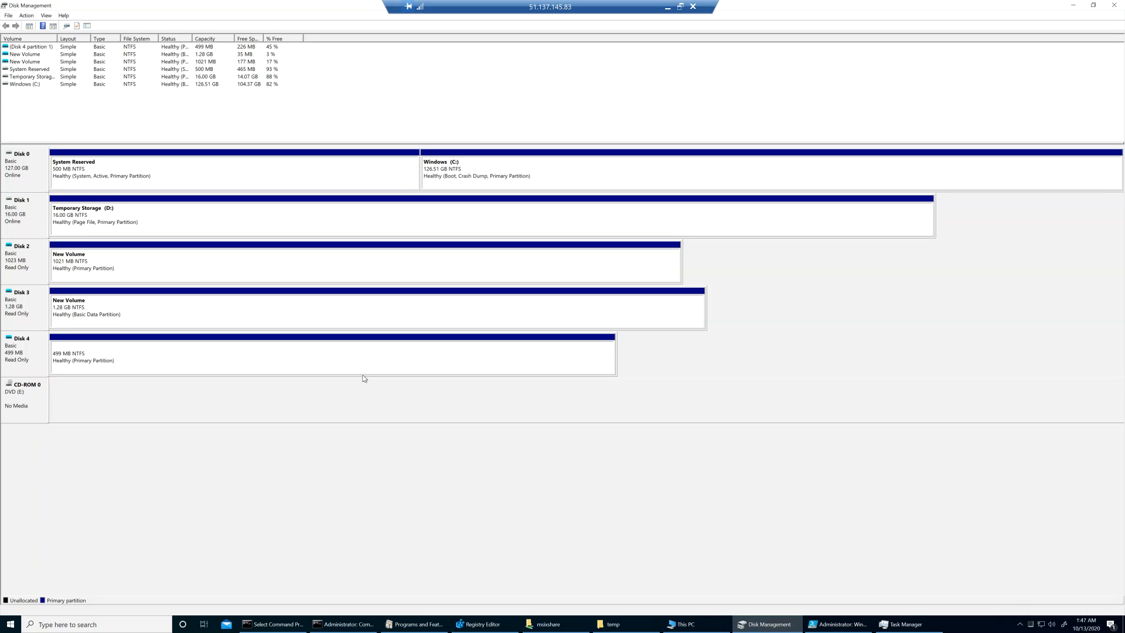